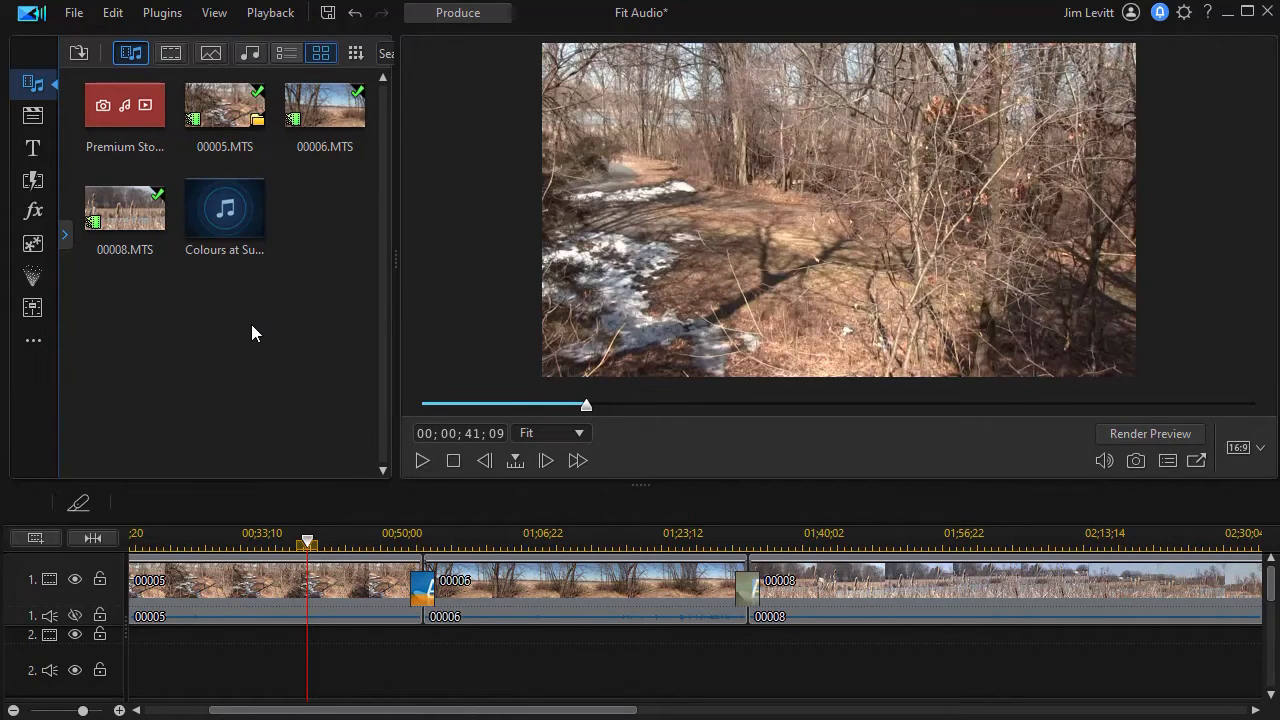
mouse_move(228, 208)
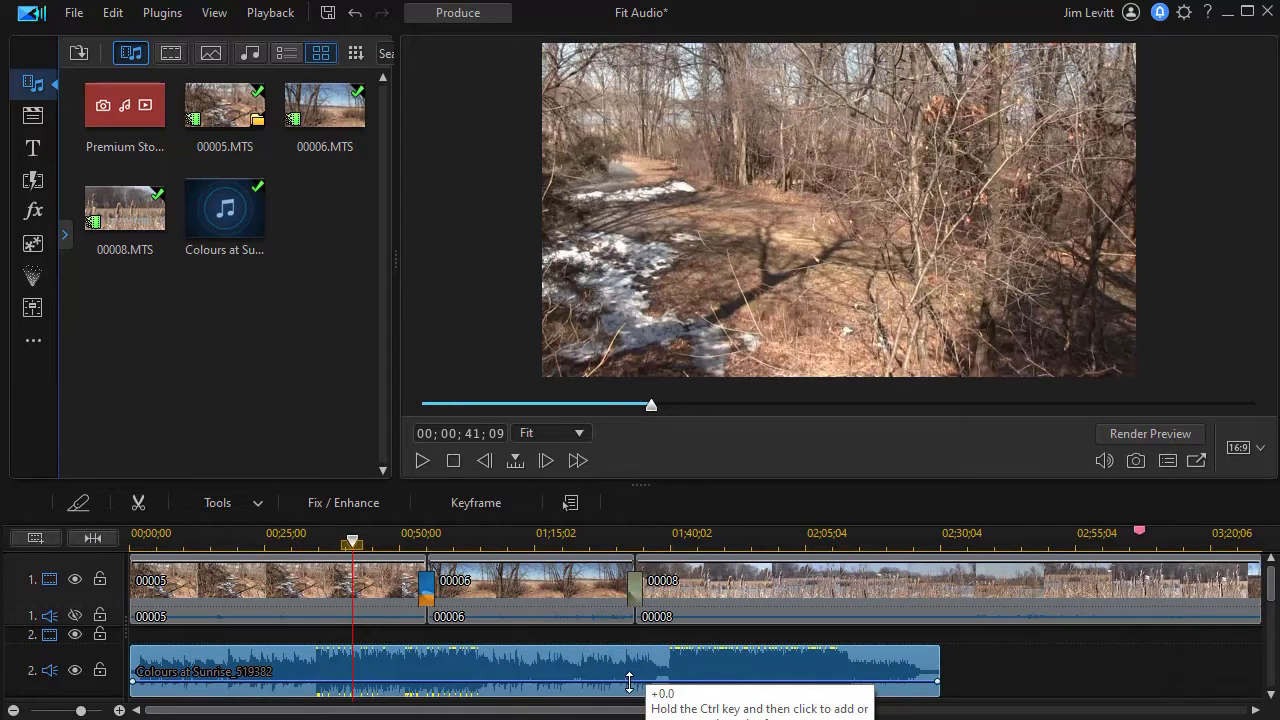
Step: Drag the Colours at Sunrise music onto audio track 2 under the three video clips
drag(628, 686, 624, 690)
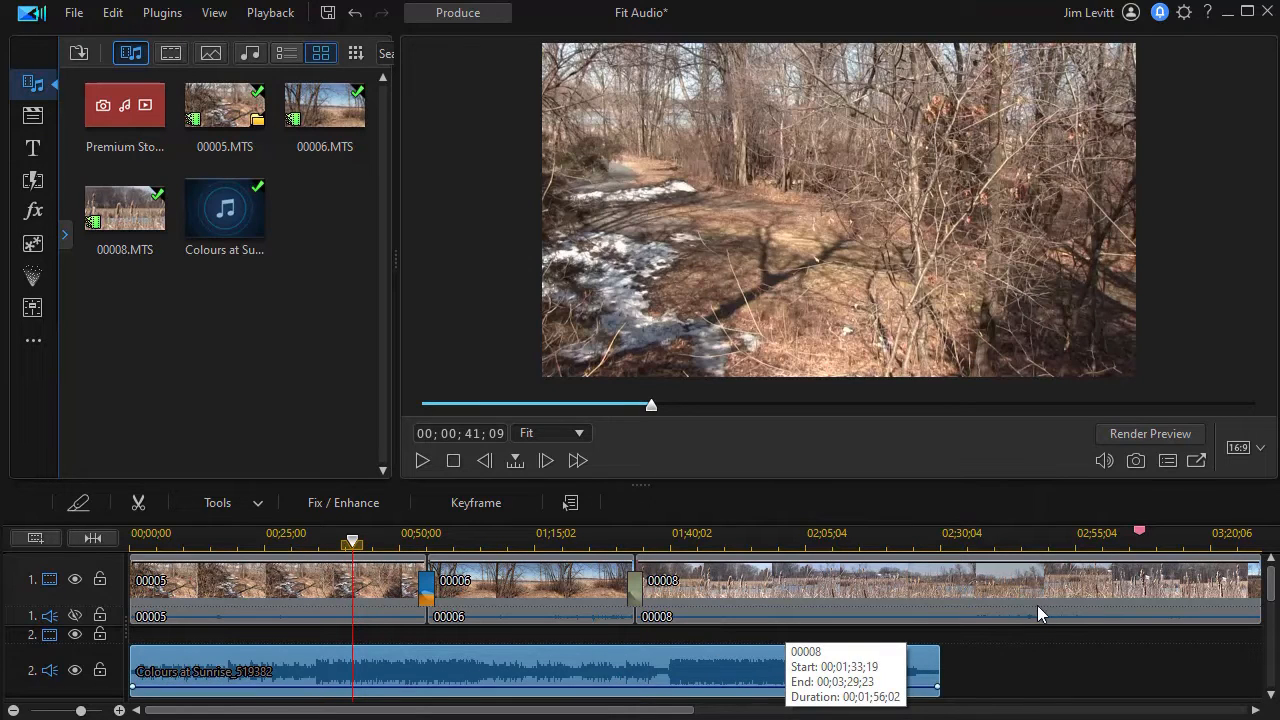
mouse_move(1108, 684)
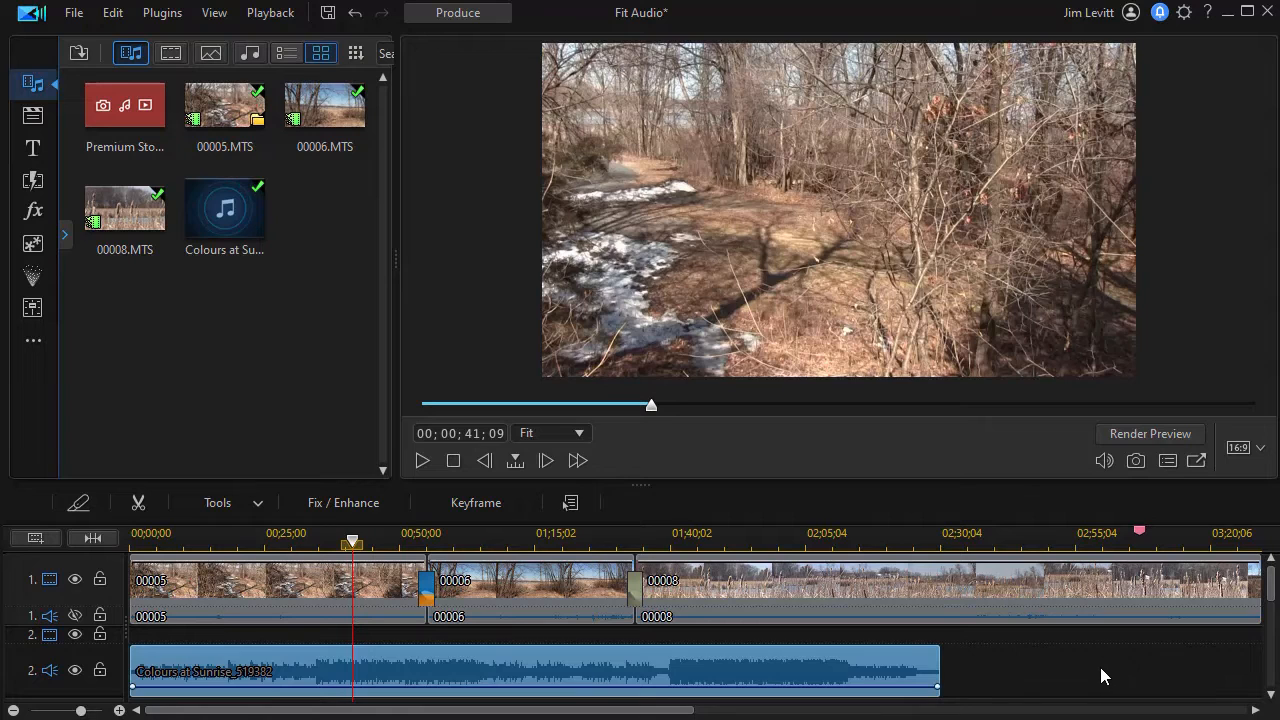
mouse_move(1080, 676)
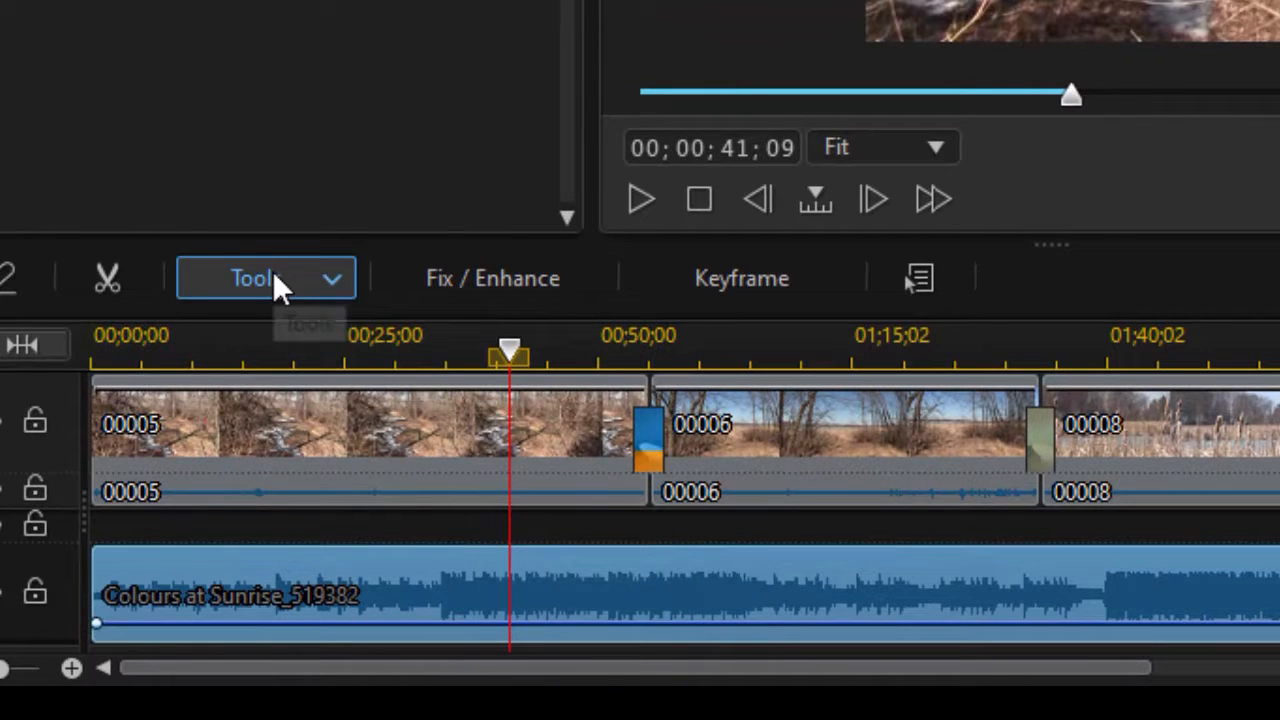
Step: Bring up Adjust Duration (Smart Fit) via Tools for the selected music clip, showing its 2:30 length
click(264, 276)
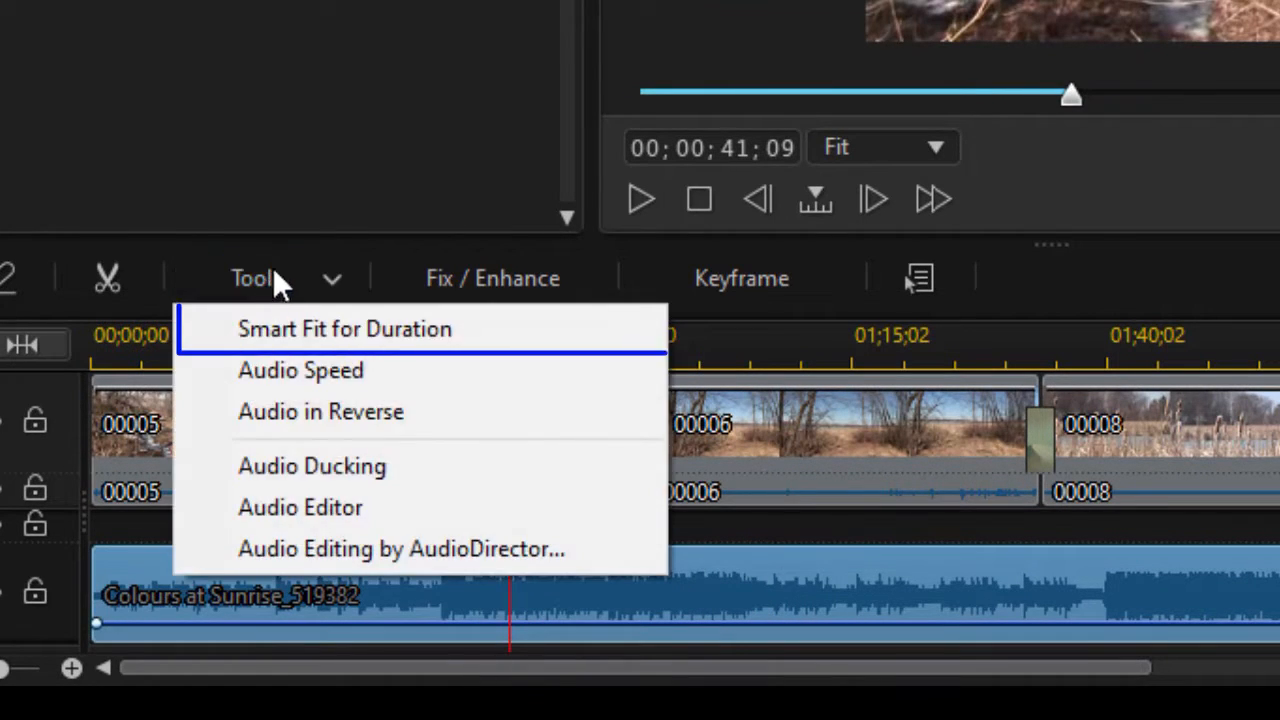
mouse_move(568, 344)
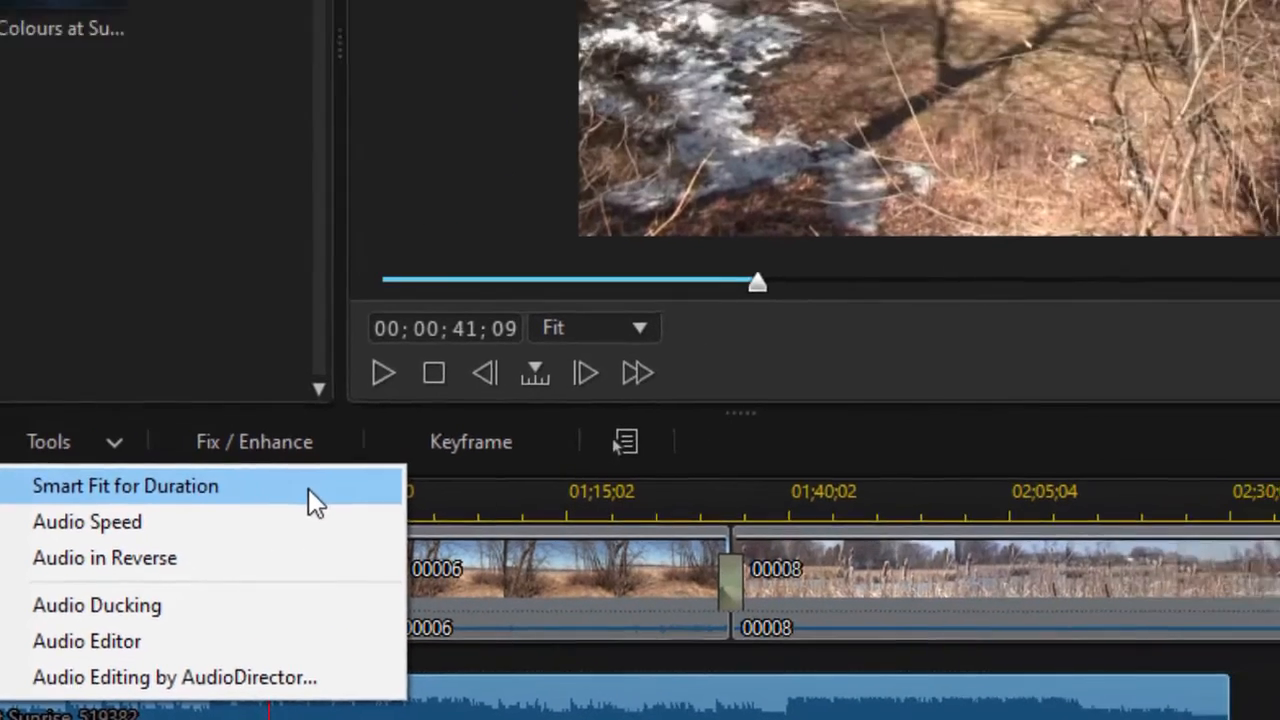
click(124, 486)
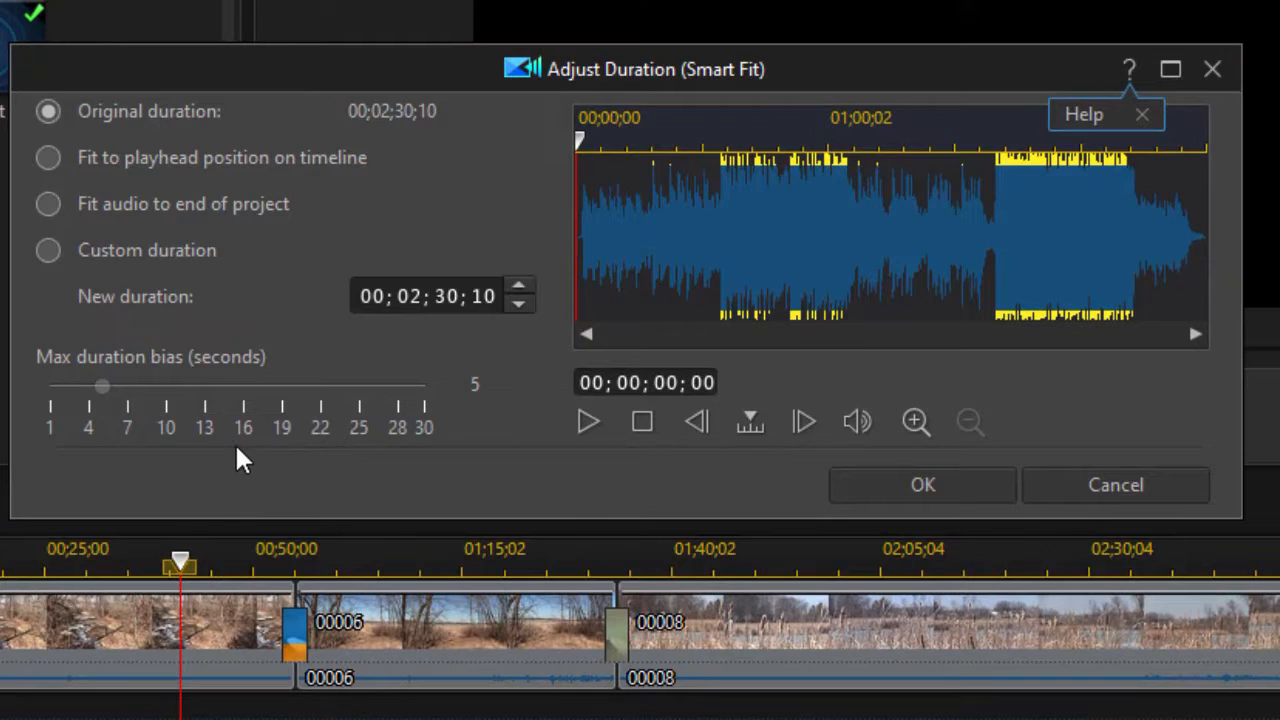
mouse_move(838, 288)
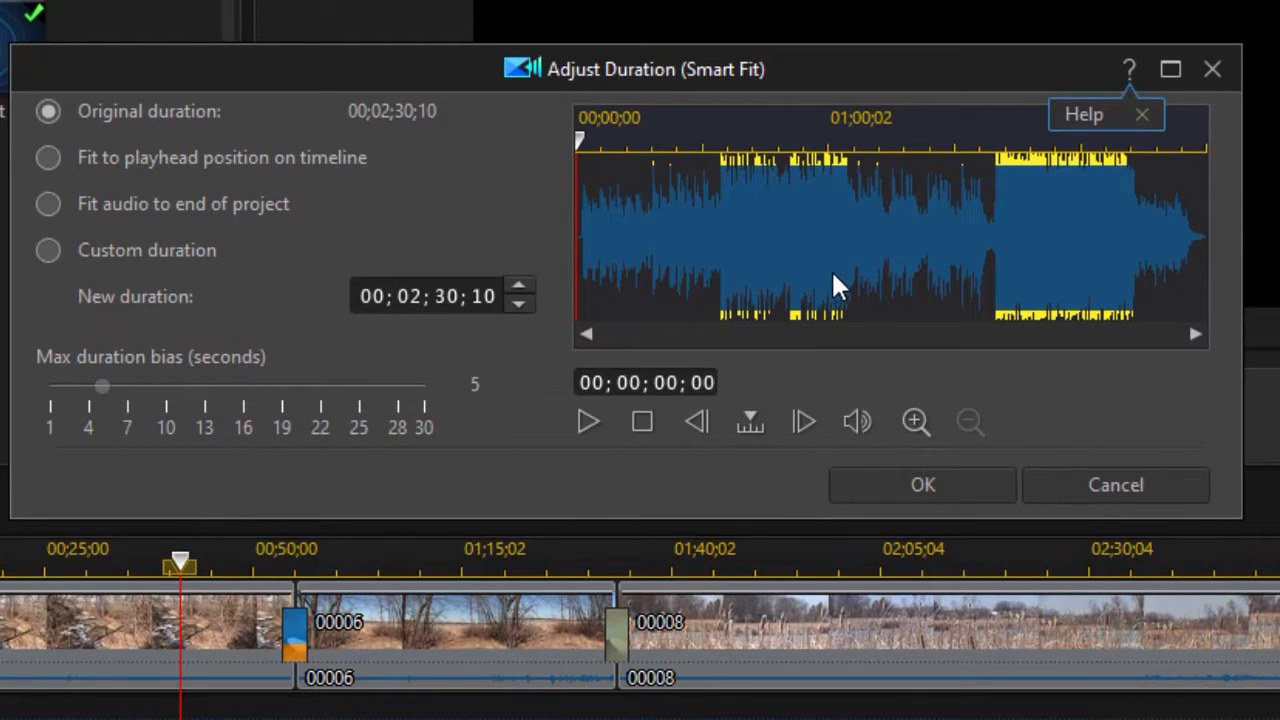
click(48, 112)
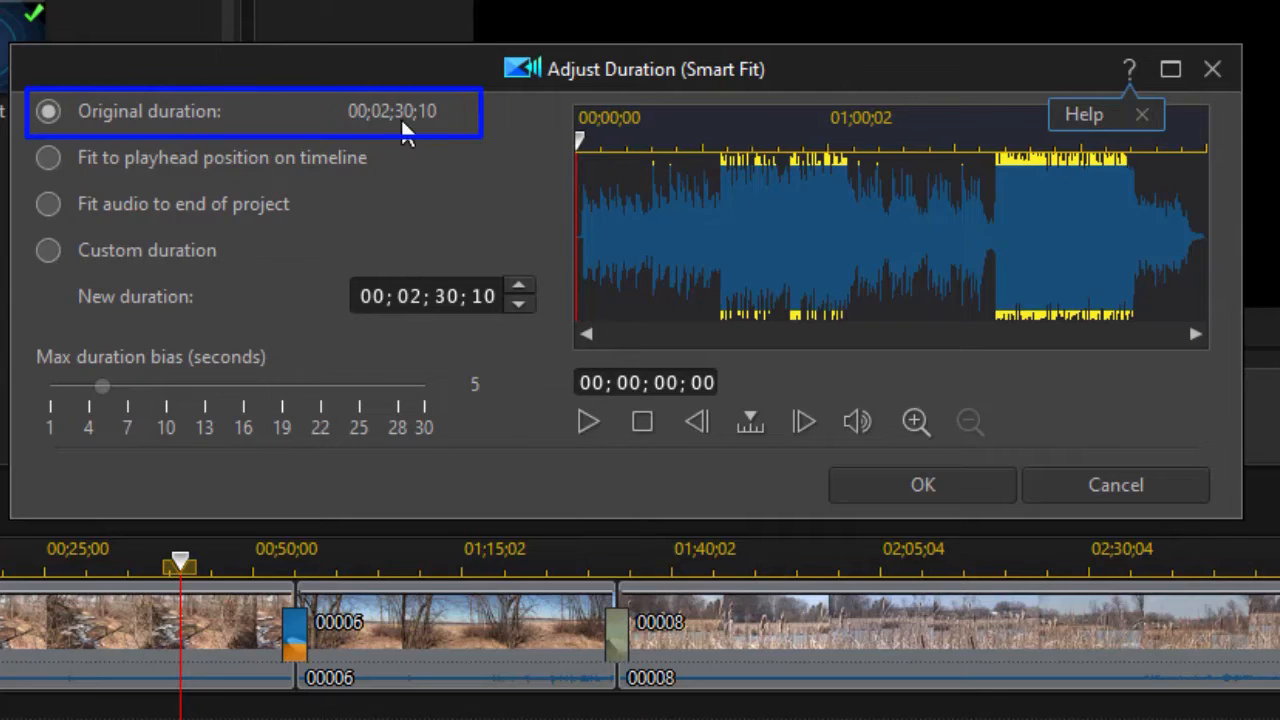
mouse_move(364, 188)
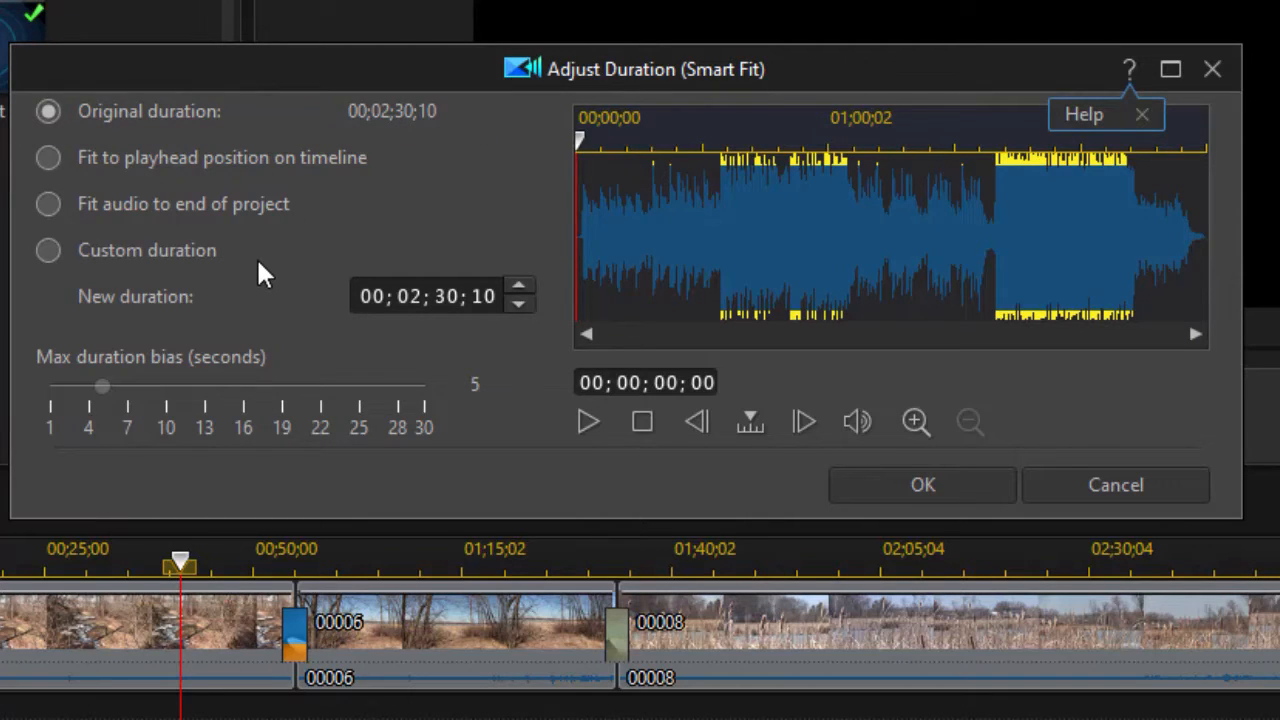
mouse_move(118, 178)
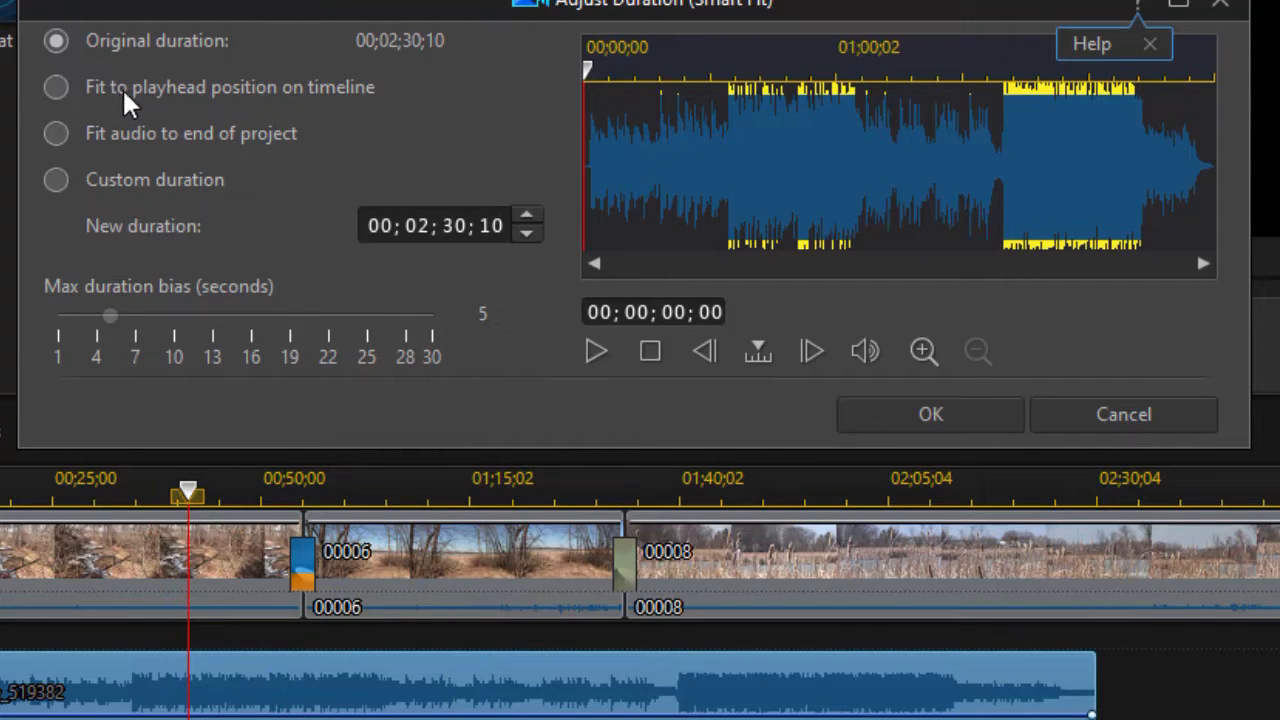
mouse_move(210, 100)
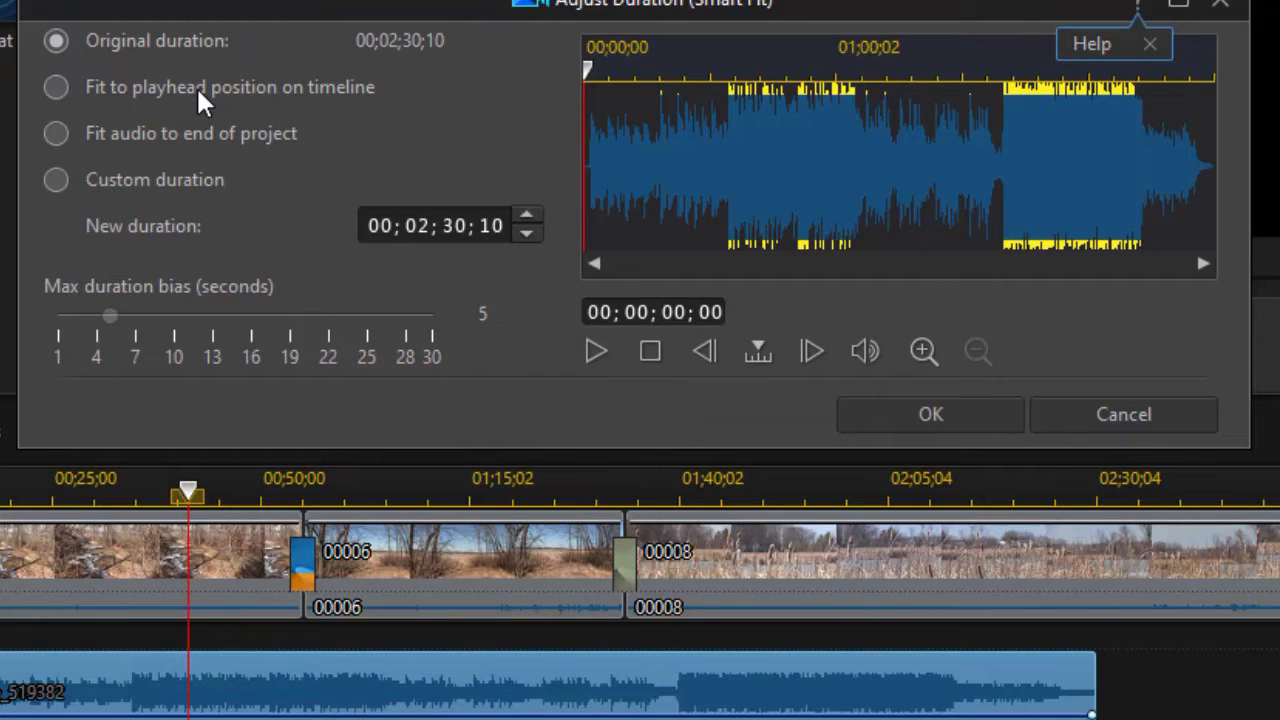
mouse_move(110, 150)
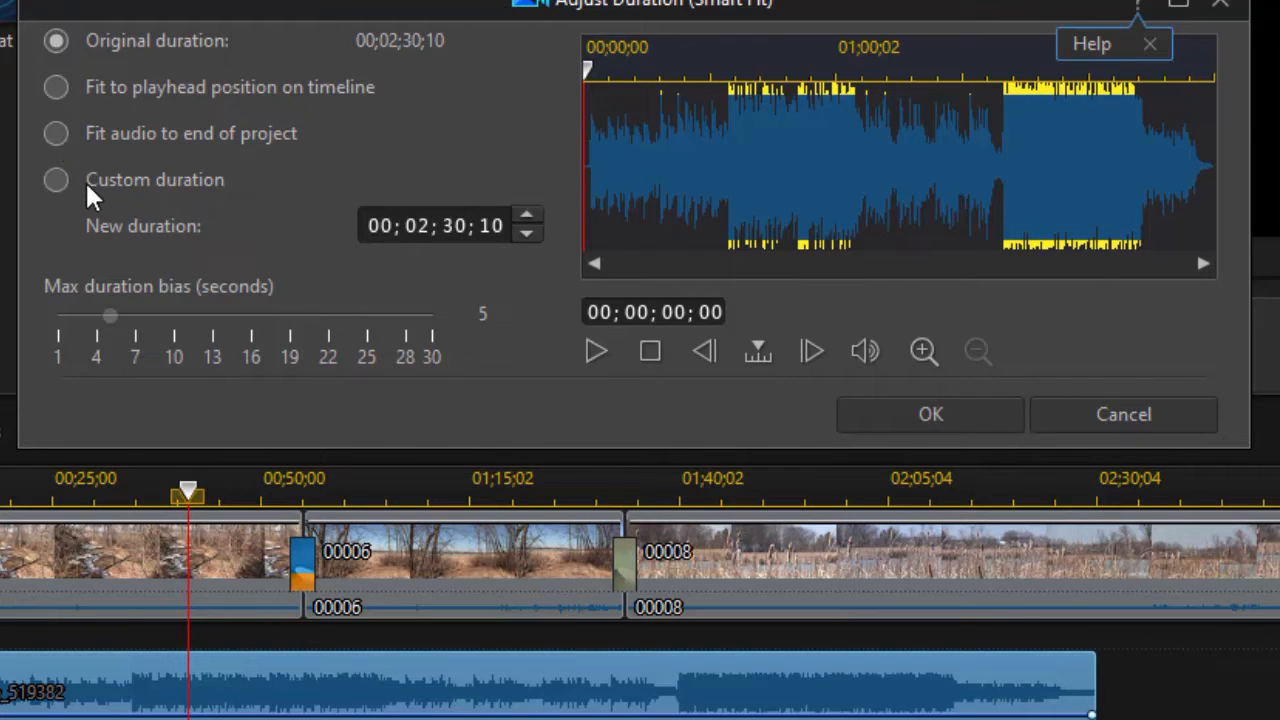
mouse_move(96, 184)
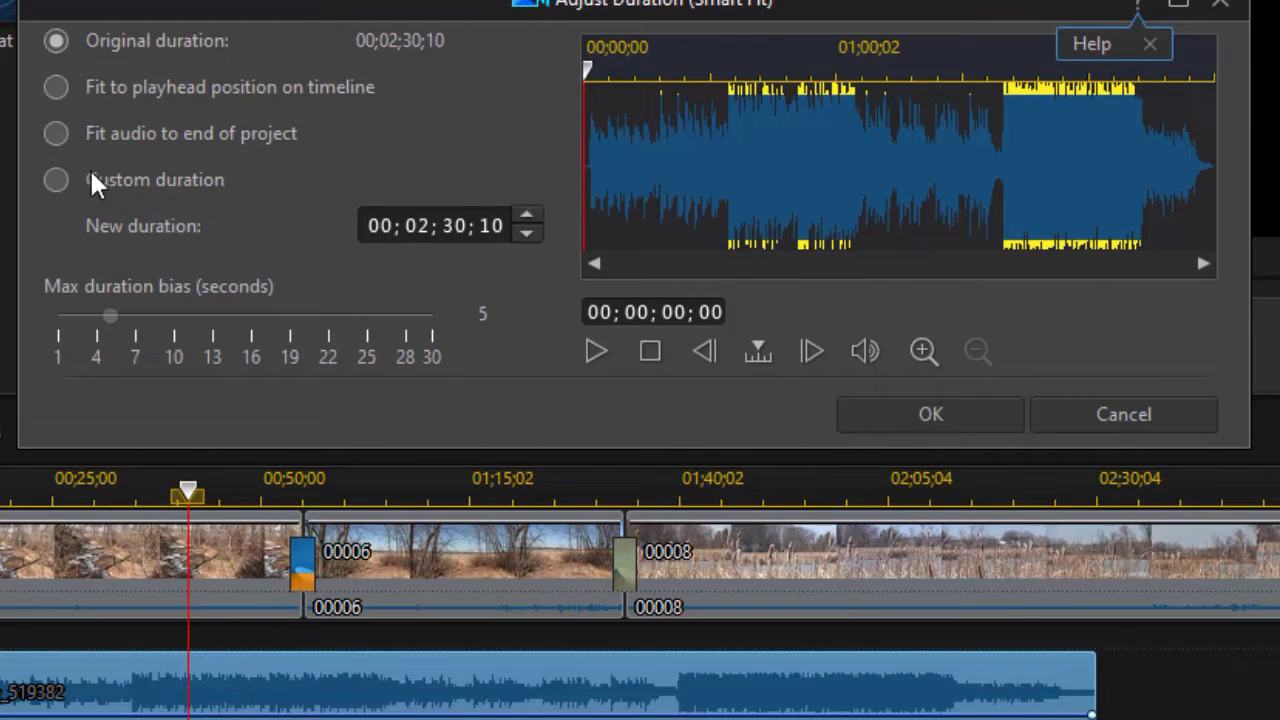
mouse_move(304, 144)
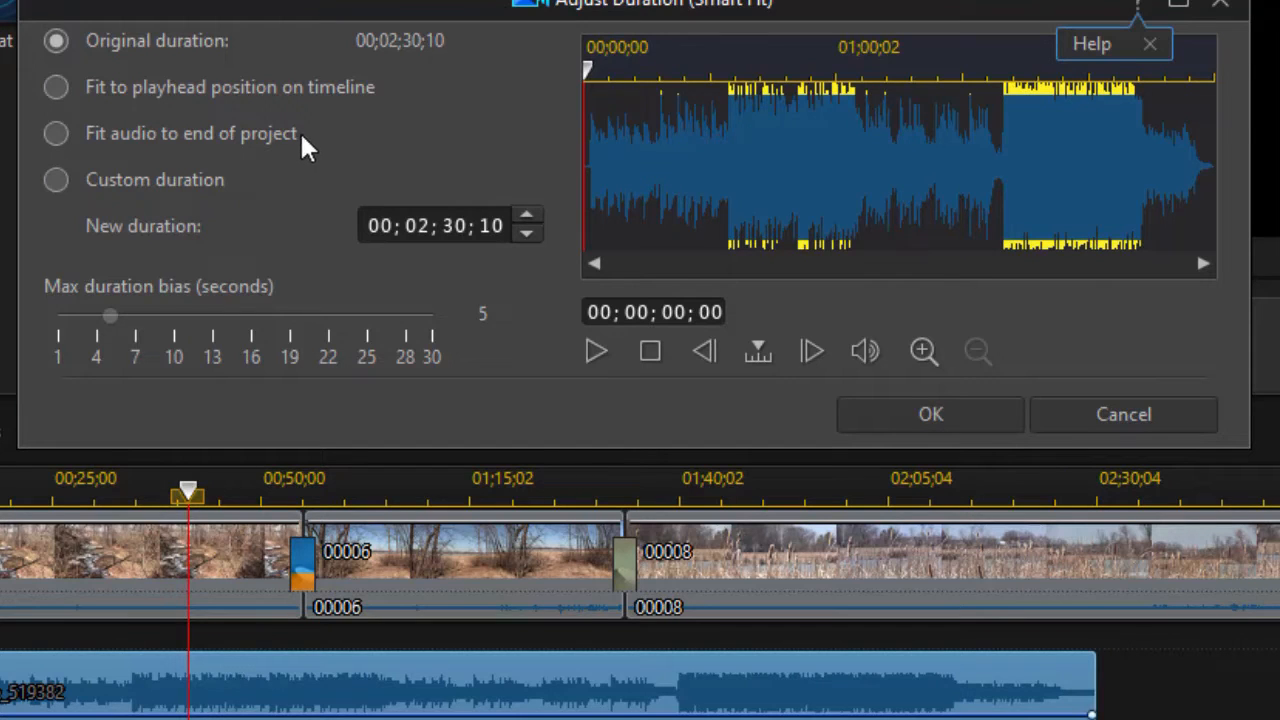
mouse_move(764, 136)
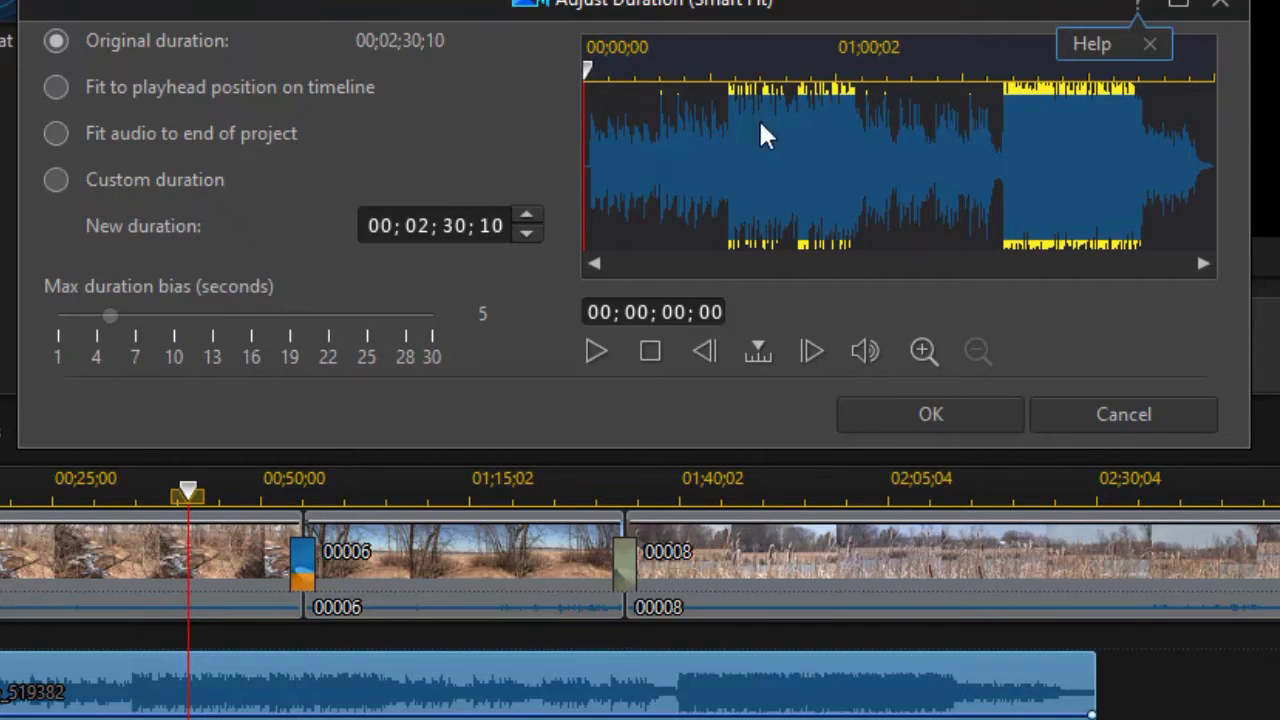
mouse_move(754, 232)
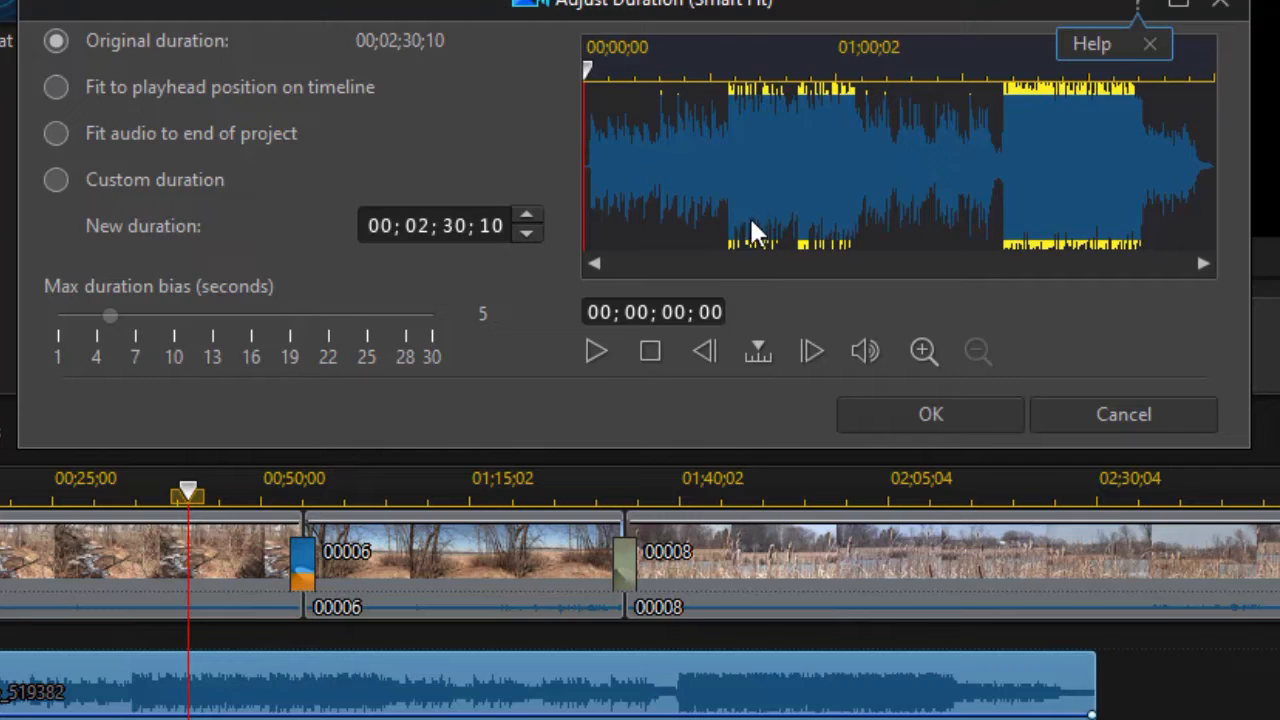
mouse_move(790, 280)
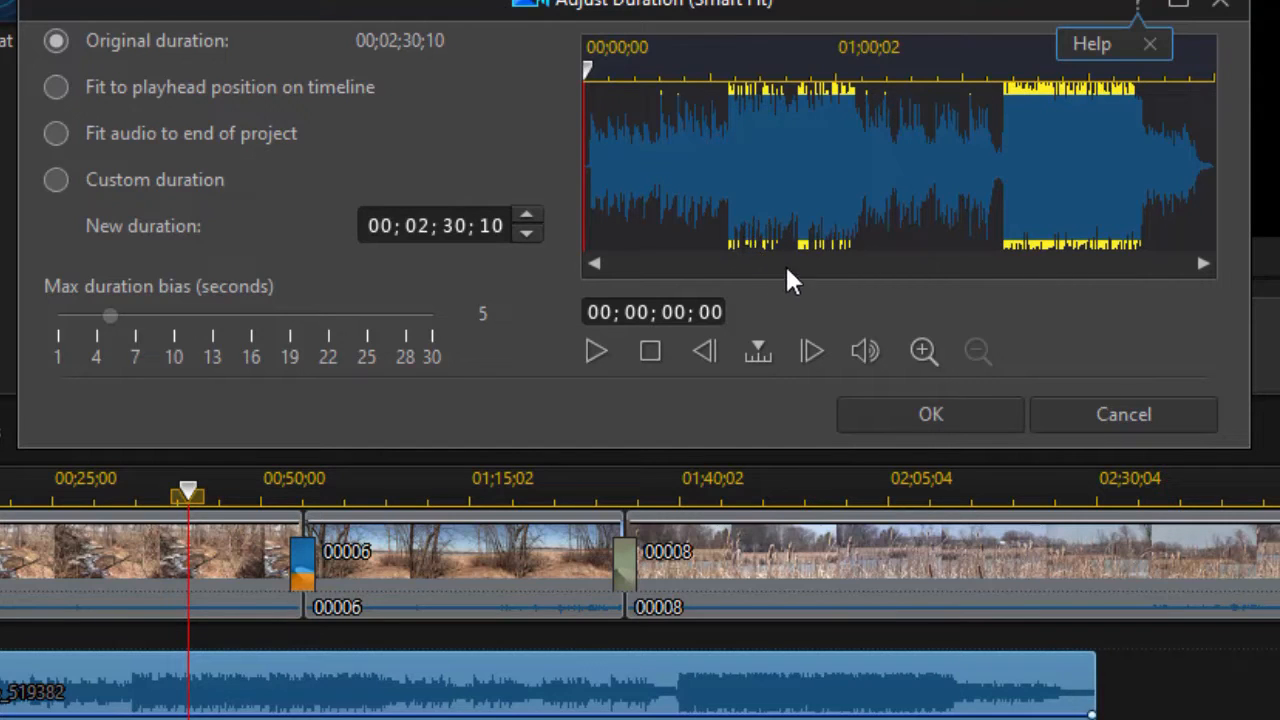
click(920, 352)
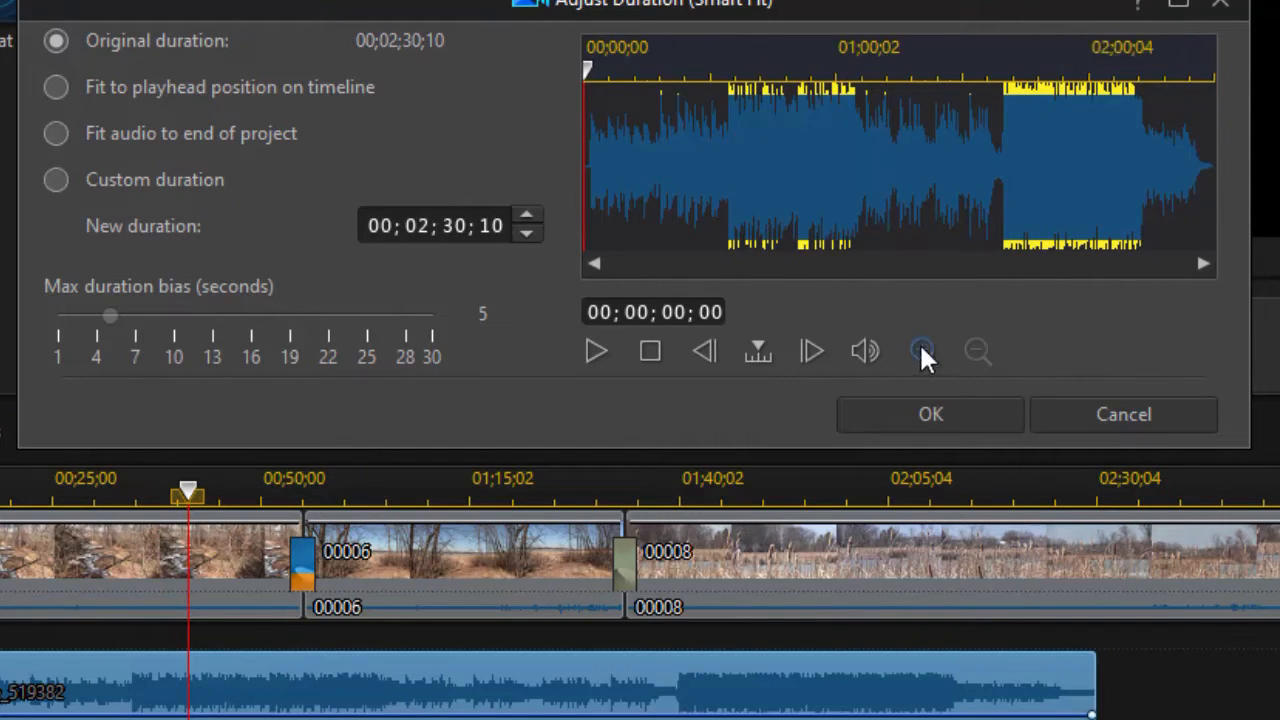
click(922, 352)
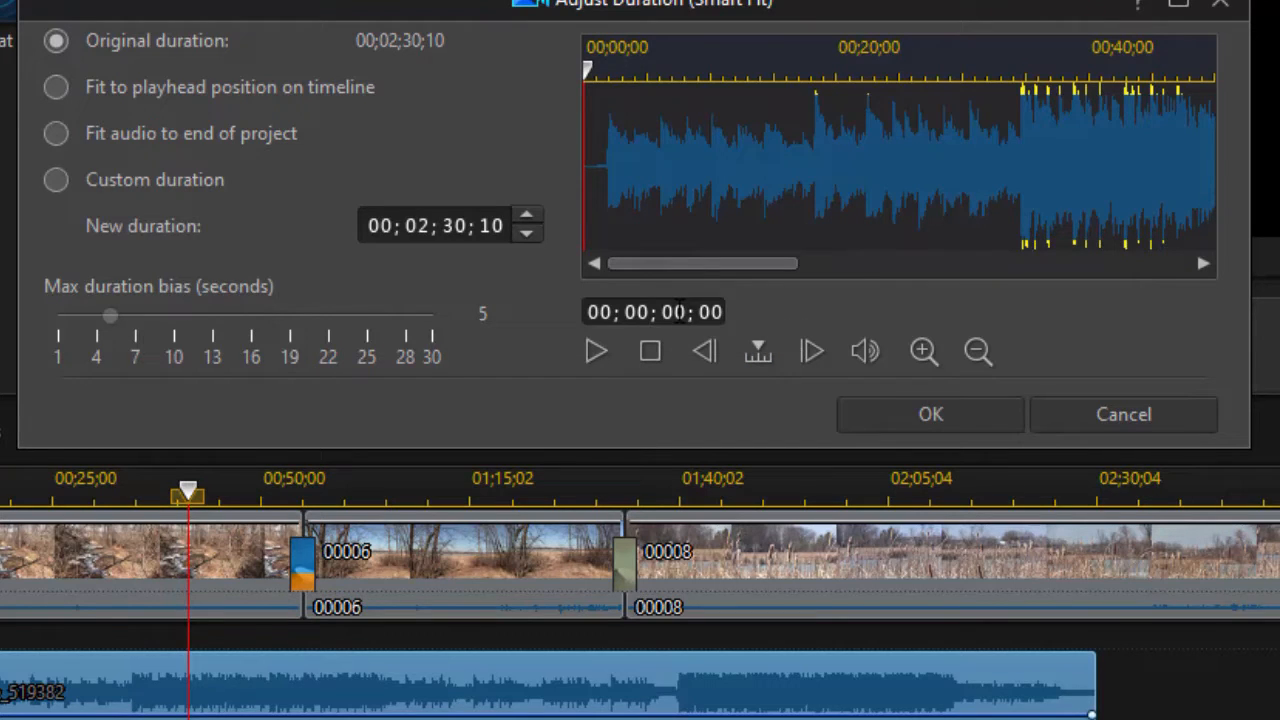
mouse_move(1004, 248)
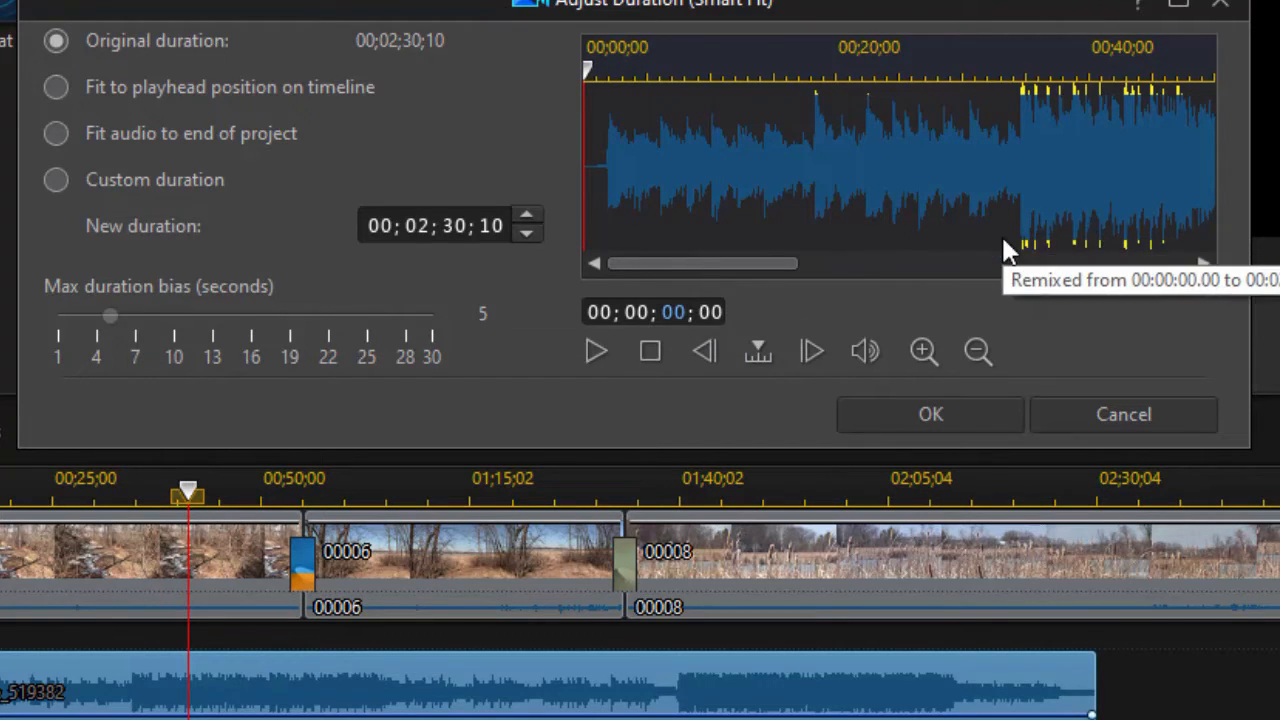
click(708, 70)
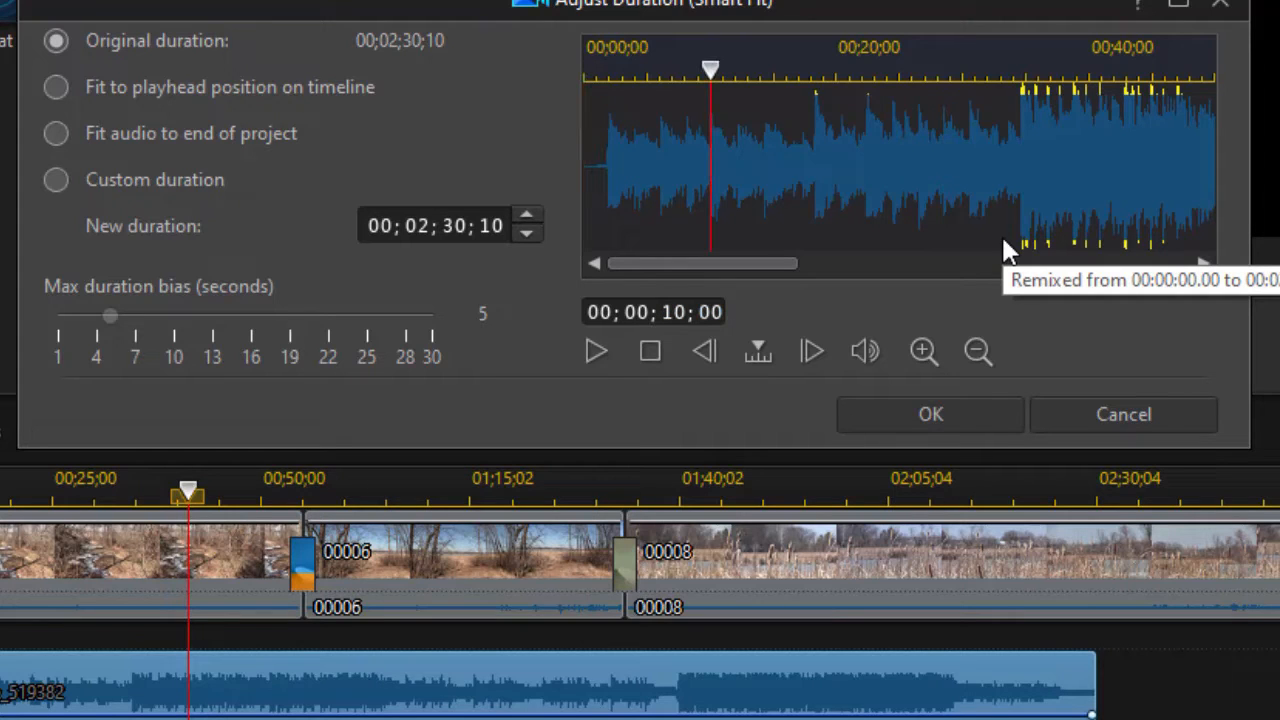
mouse_move(744, 156)
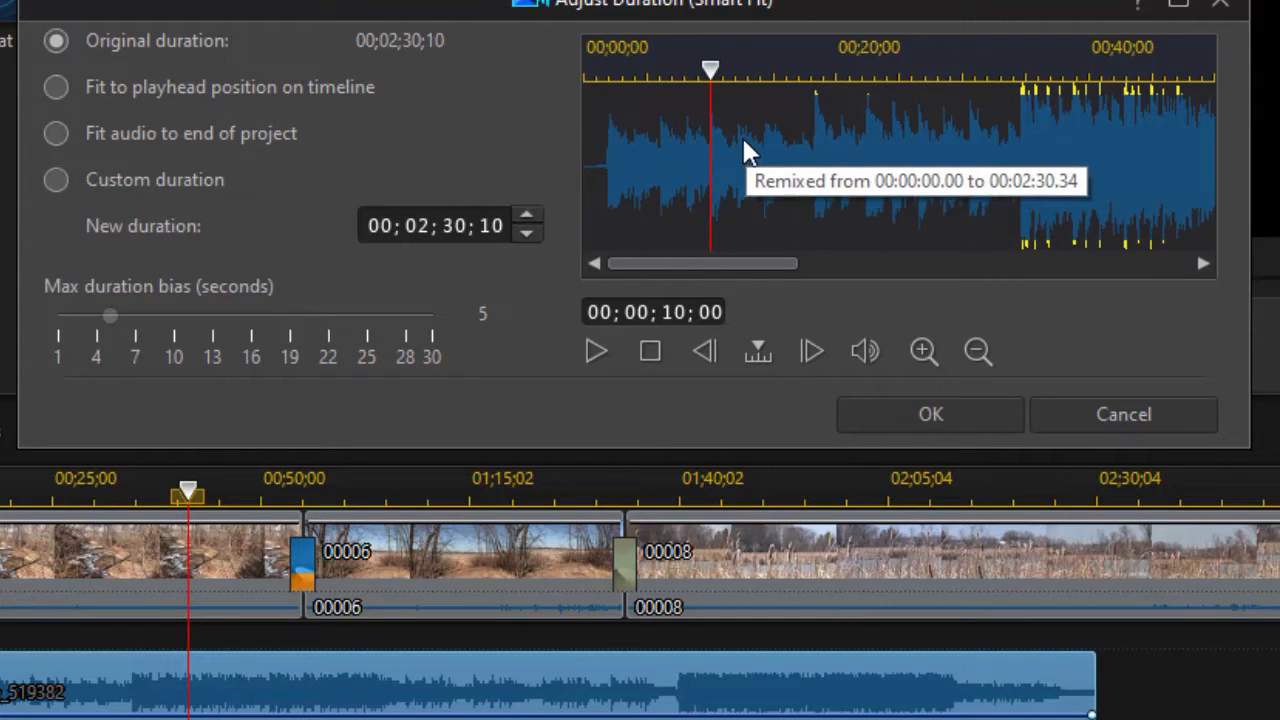
mouse_move(784, 236)
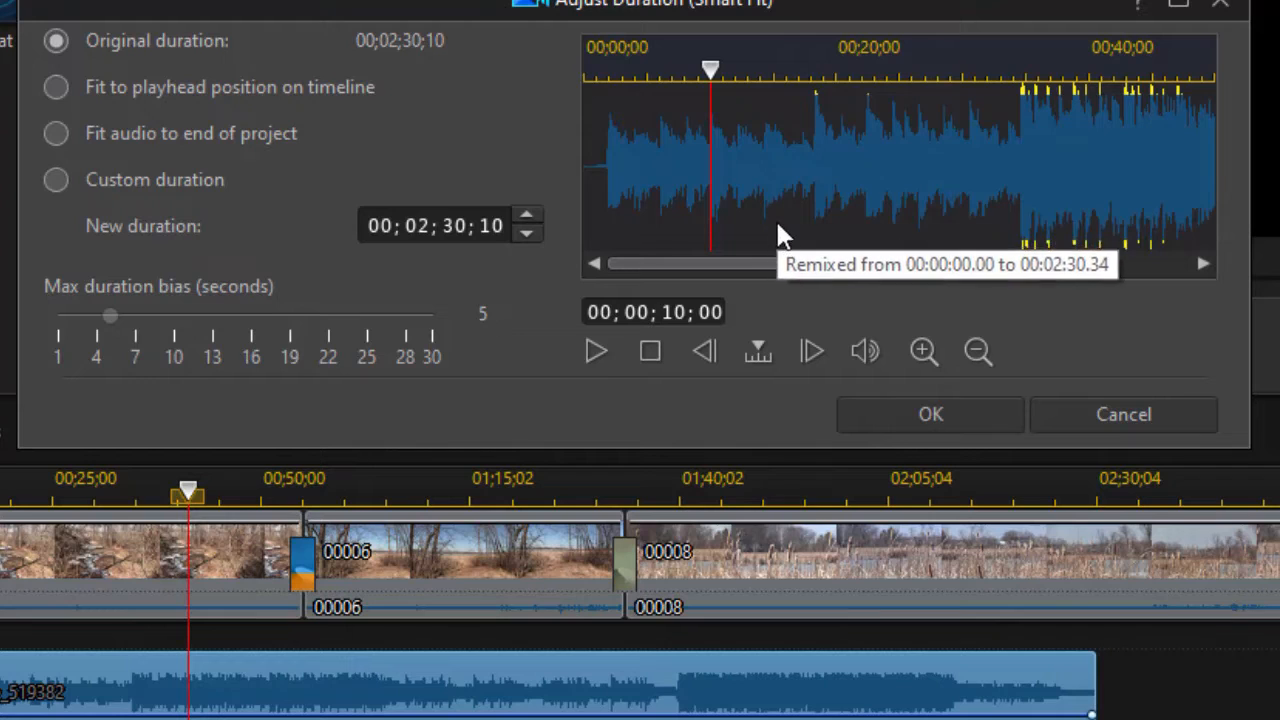
mouse_move(830, 164)
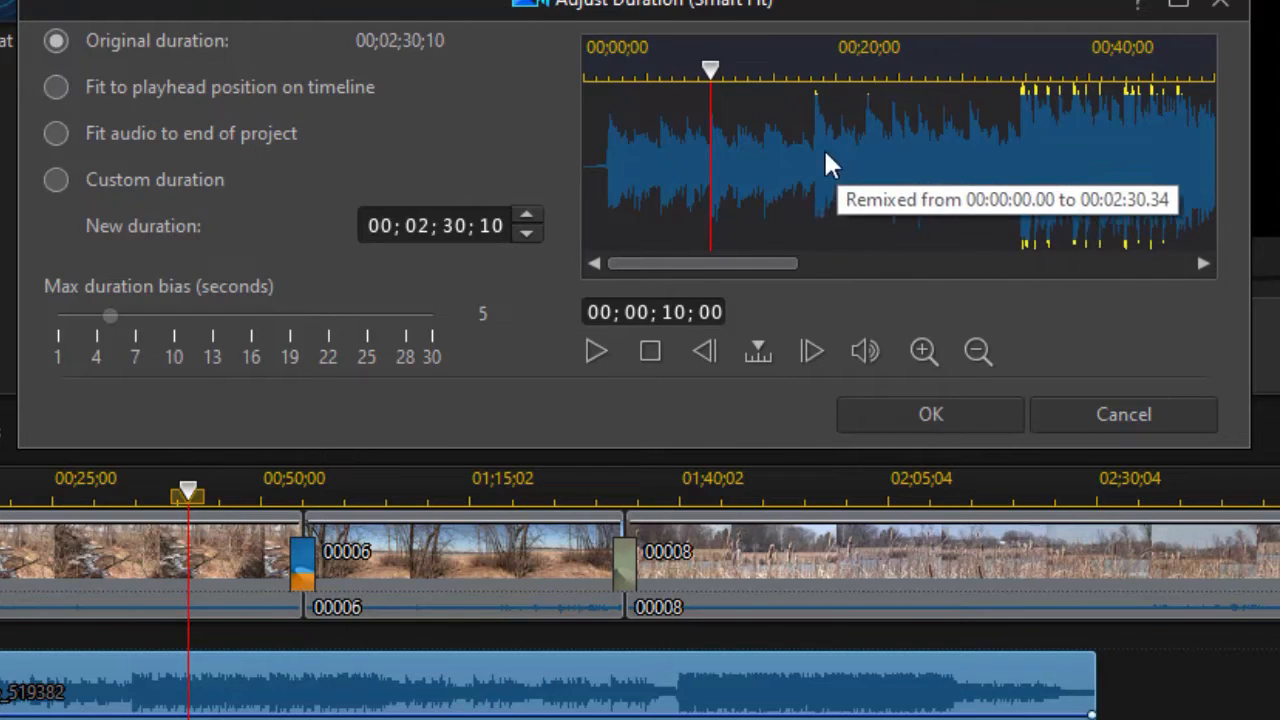
mouse_move(792, 168)
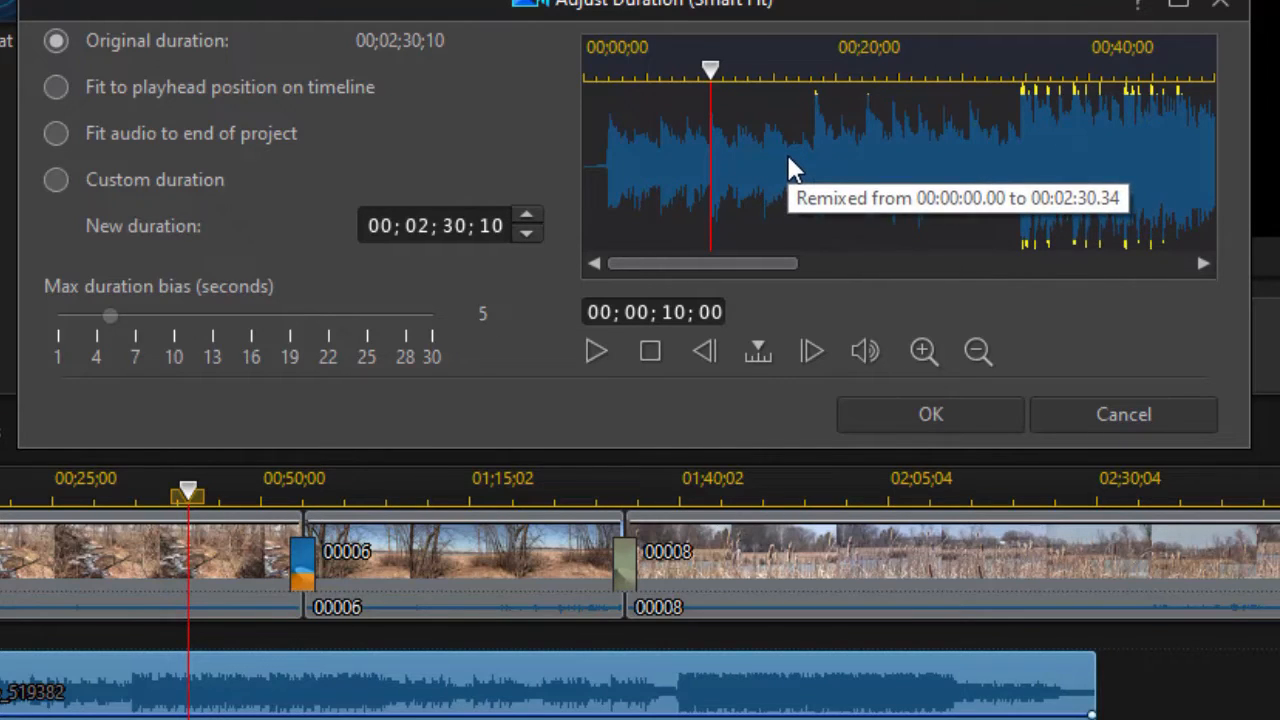
mouse_move(390, 128)
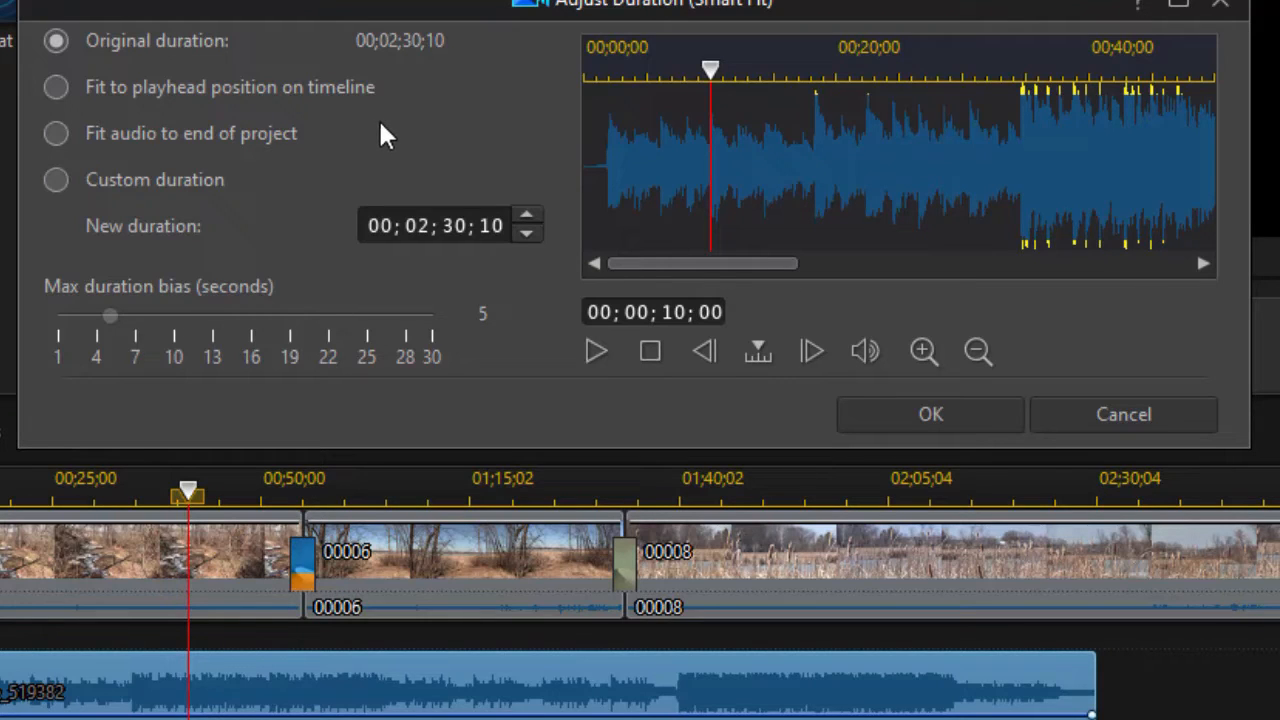
click(56, 88)
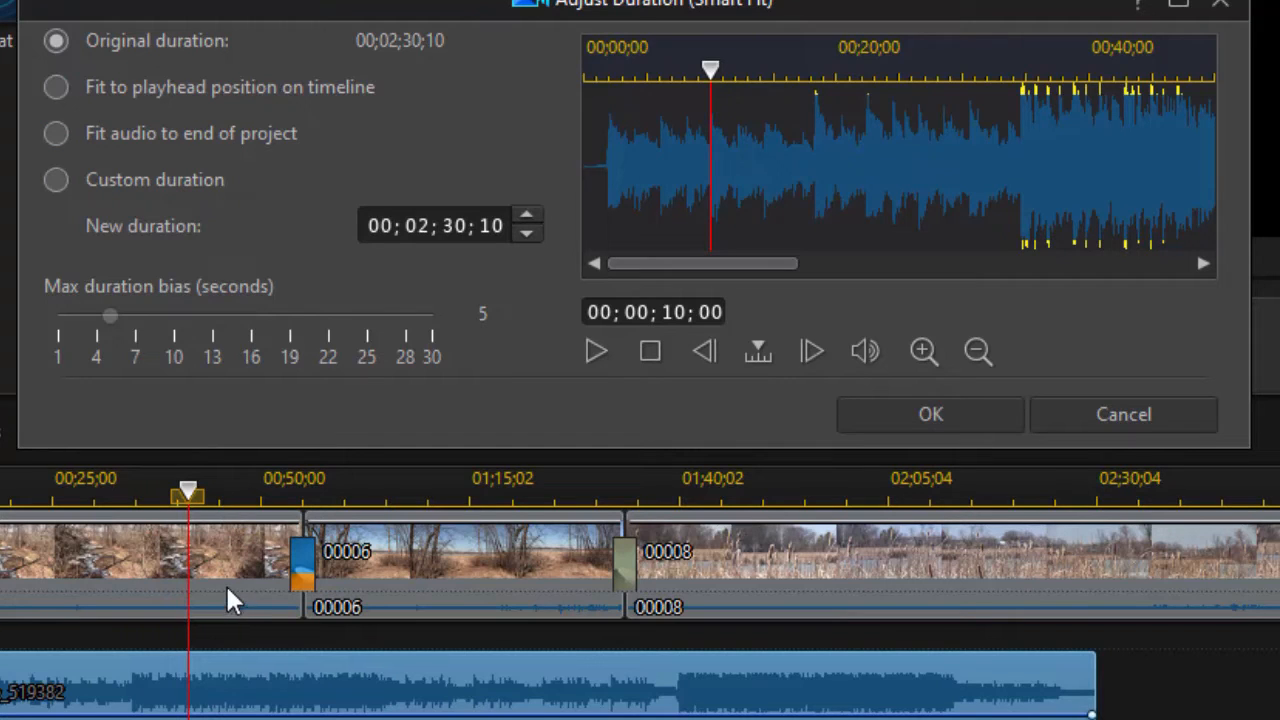
mouse_move(244, 698)
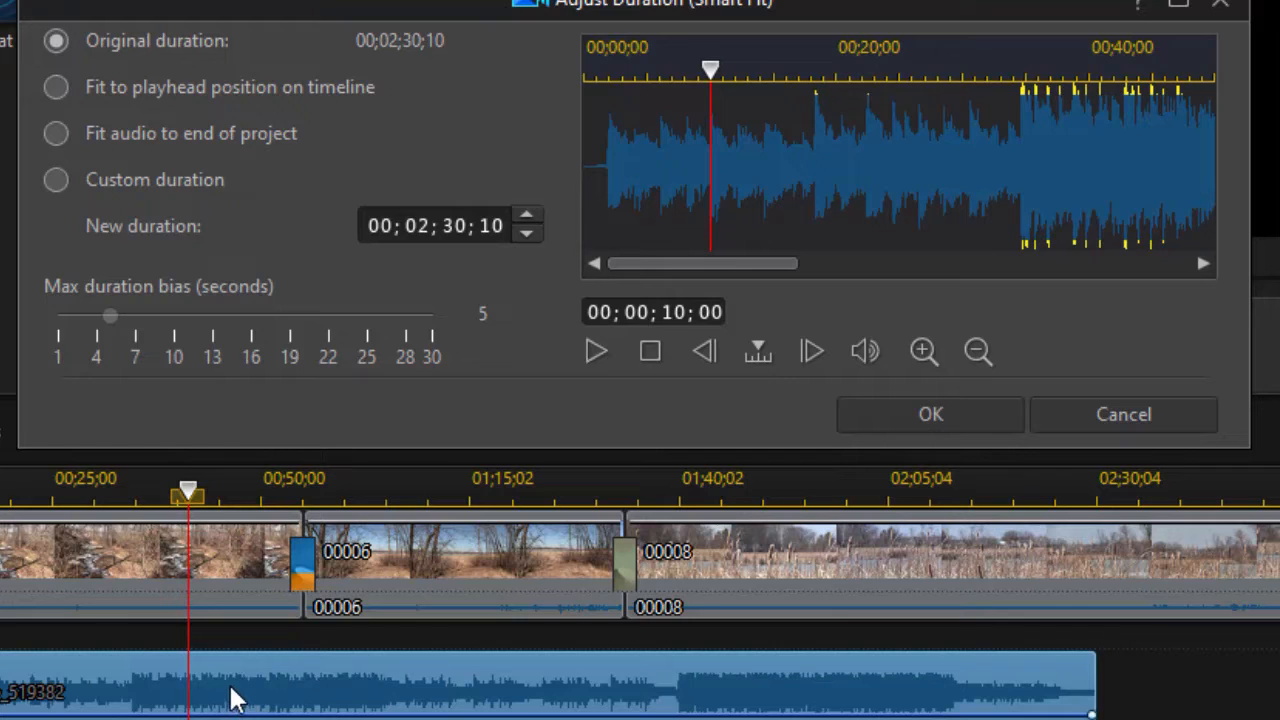
Step: Fit the music to the playhead position so it ends about 41 seconds in
click(56, 88)
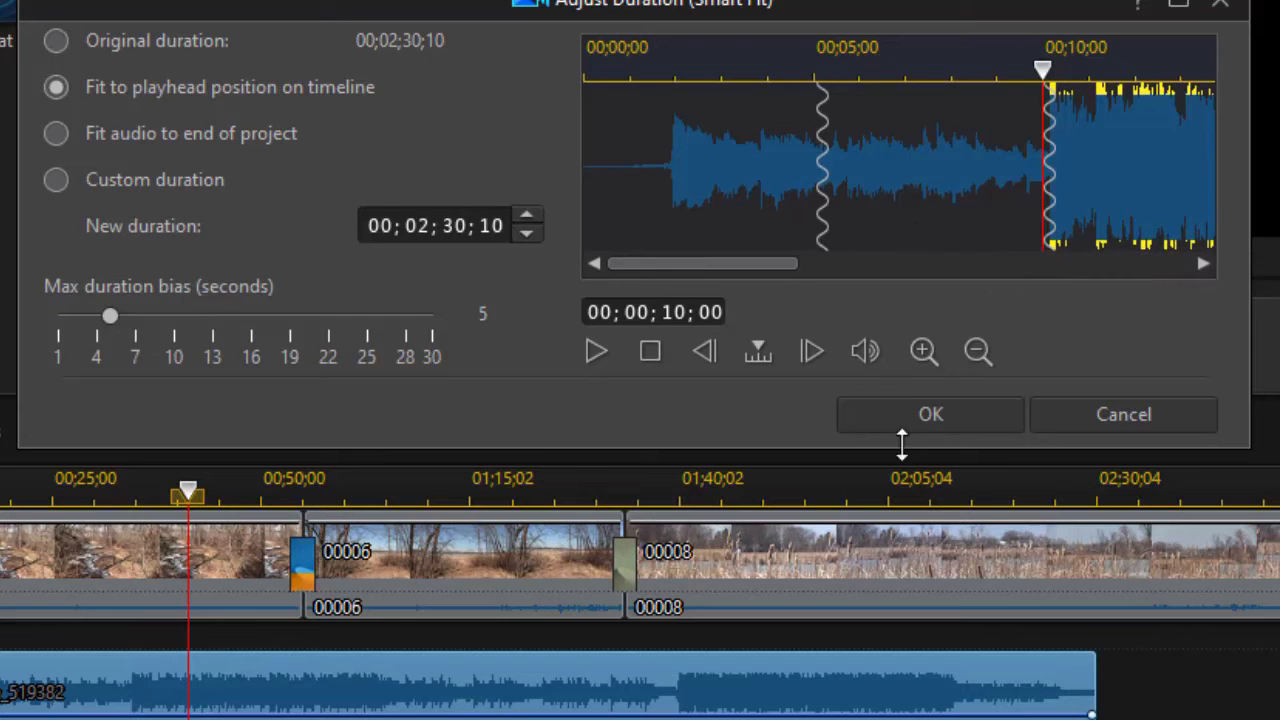
click(928, 414)
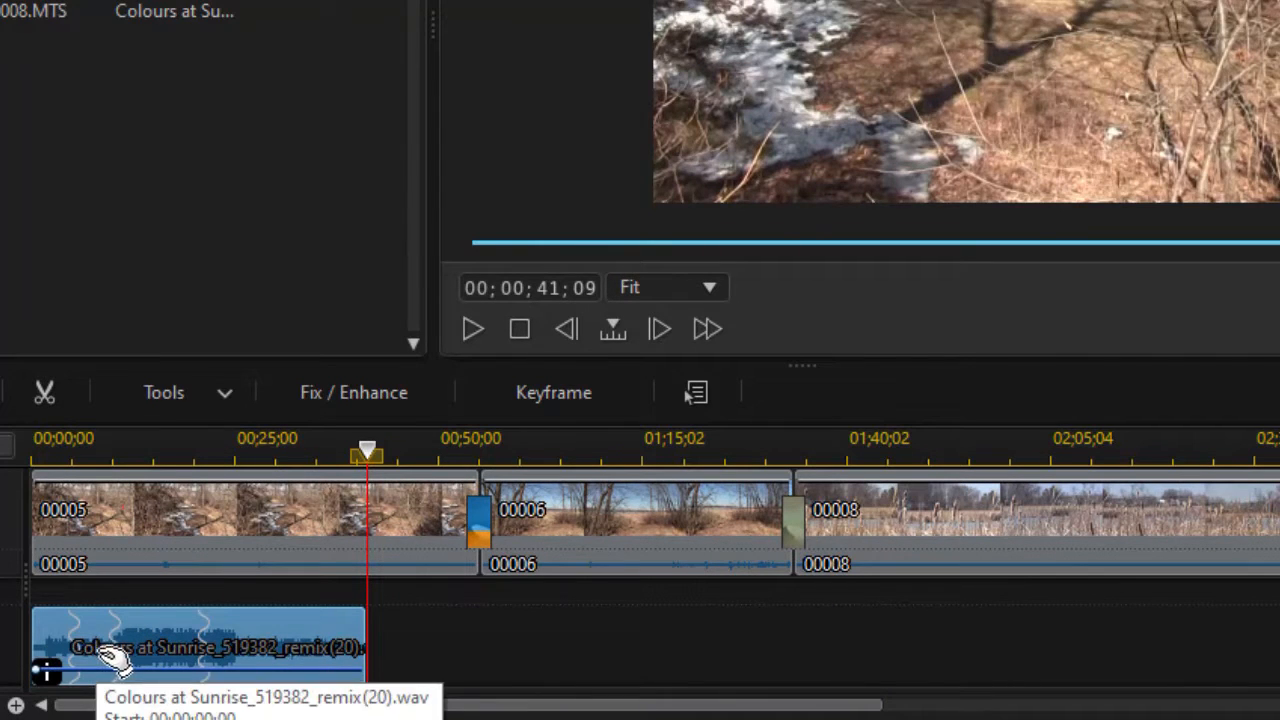
mouse_move(330, 672)
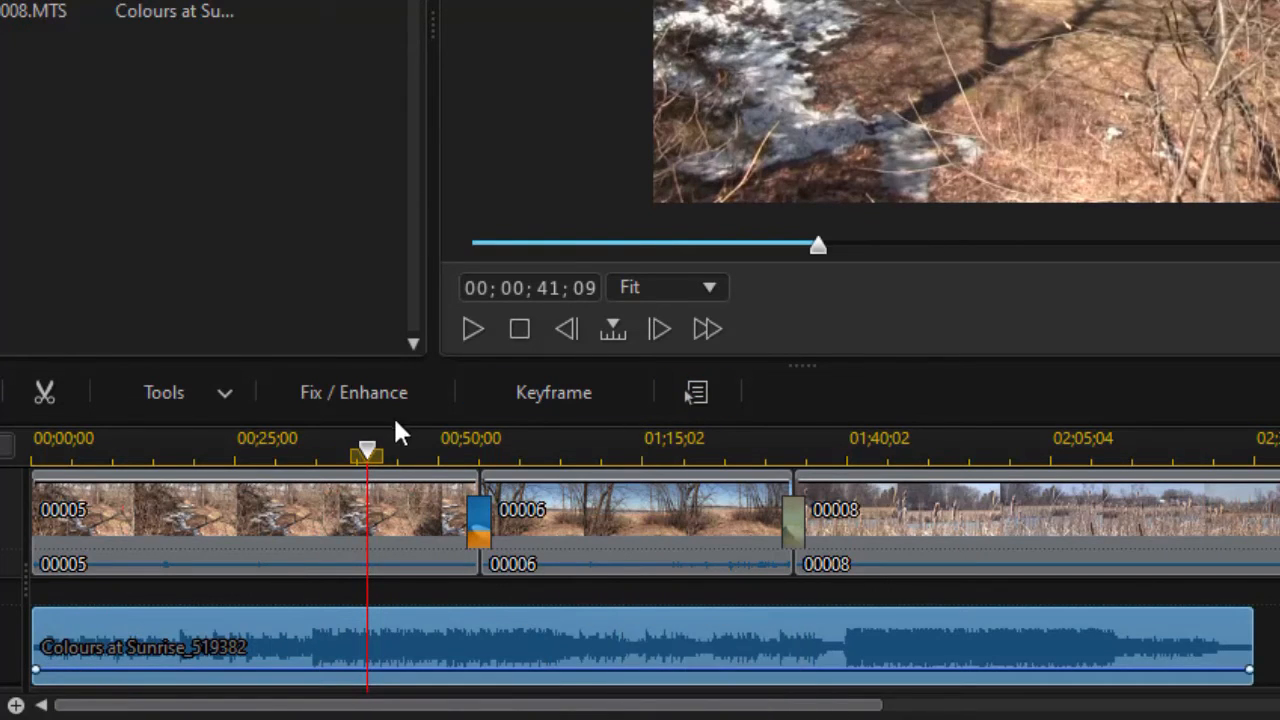
Step: Smart-fit the music to the end of the project and confirm, then move the playhead back to about 38 seconds
click(186, 392)
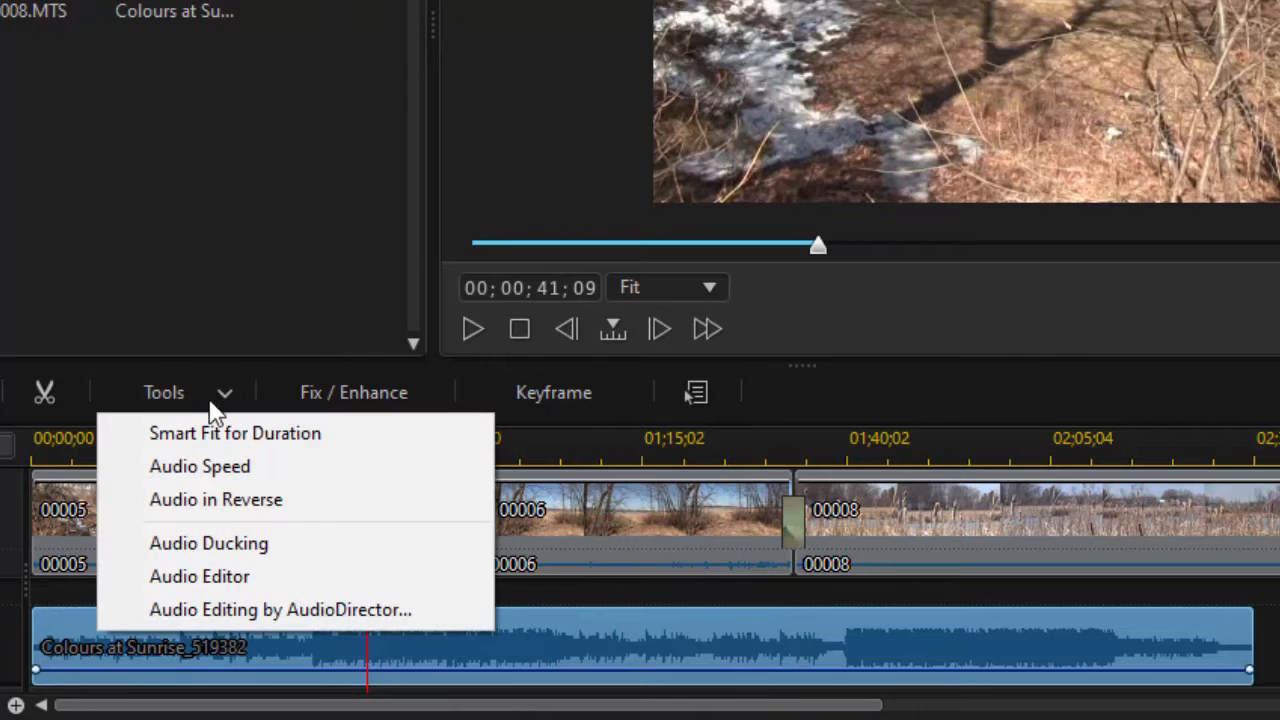
click(236, 432)
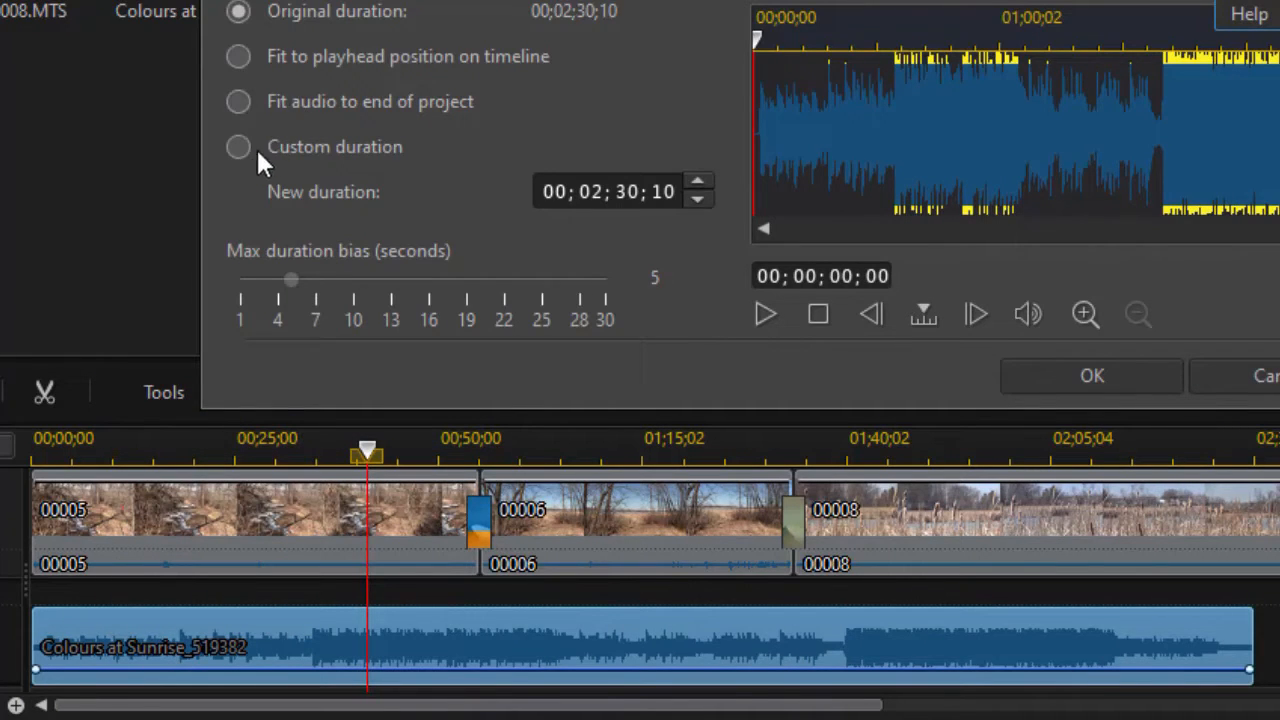
click(238, 100)
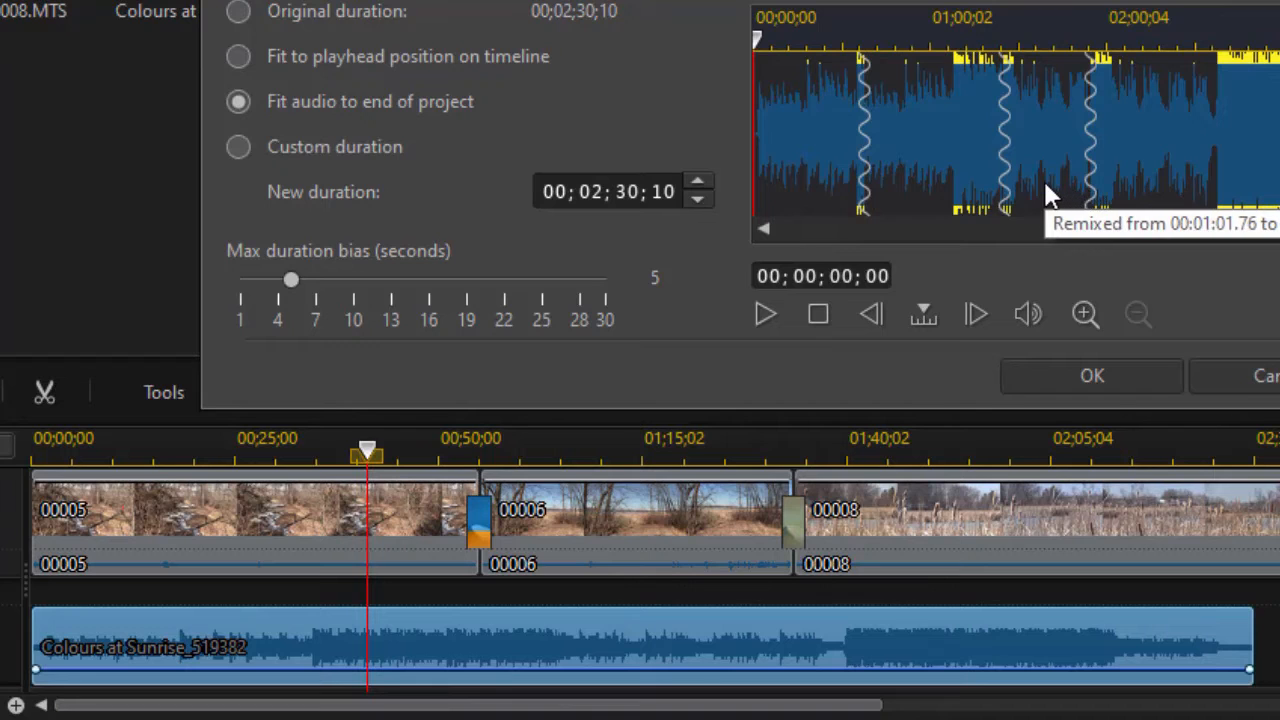
click(1092, 376)
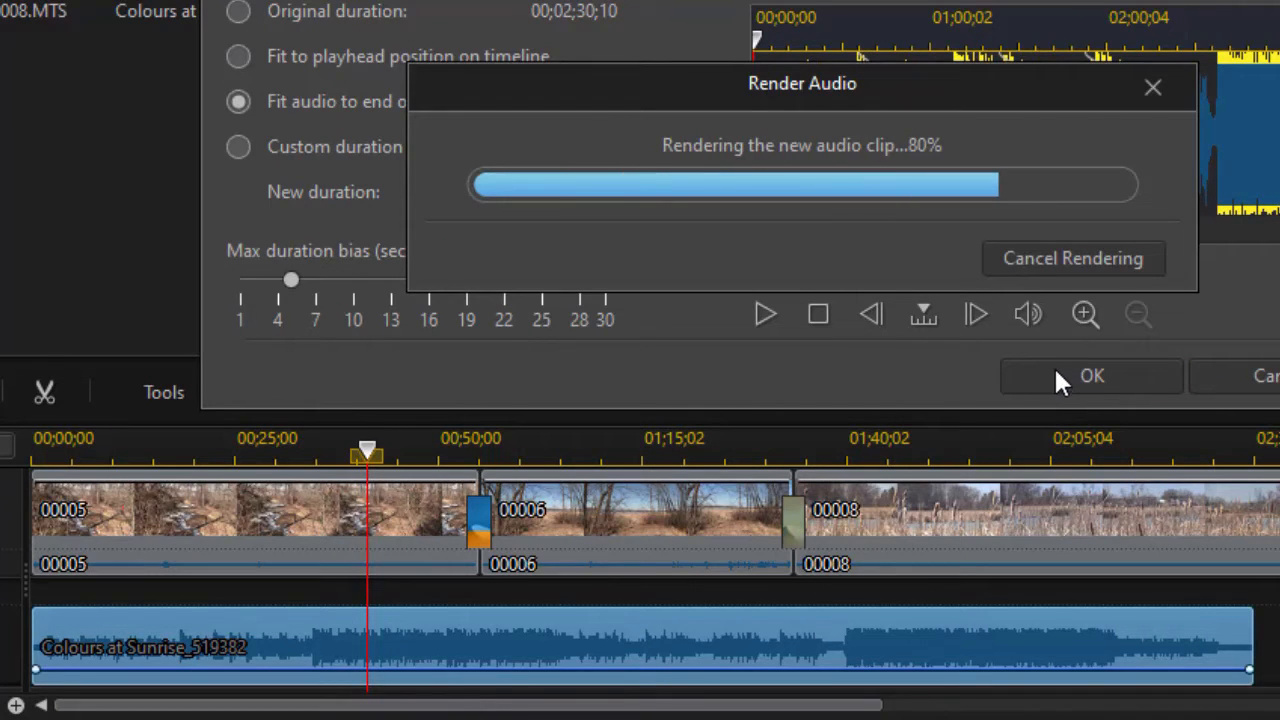
click(1090, 376)
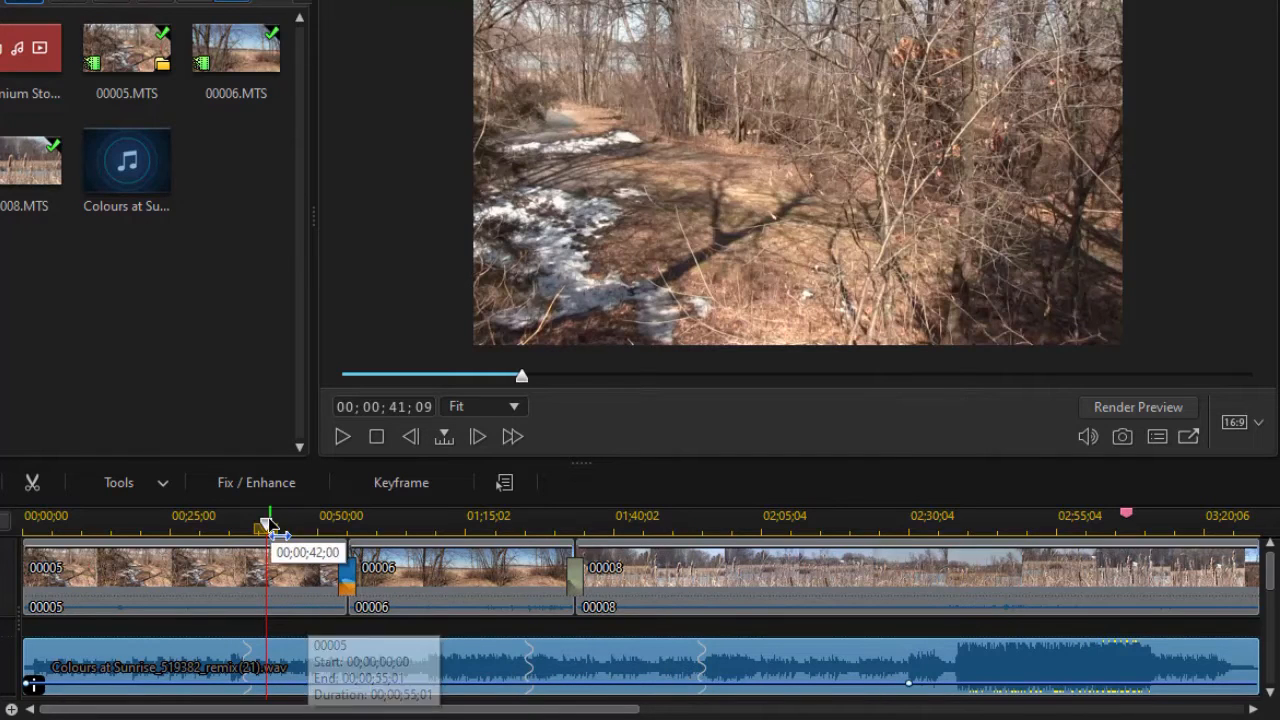
drag(270, 530, 248, 530)
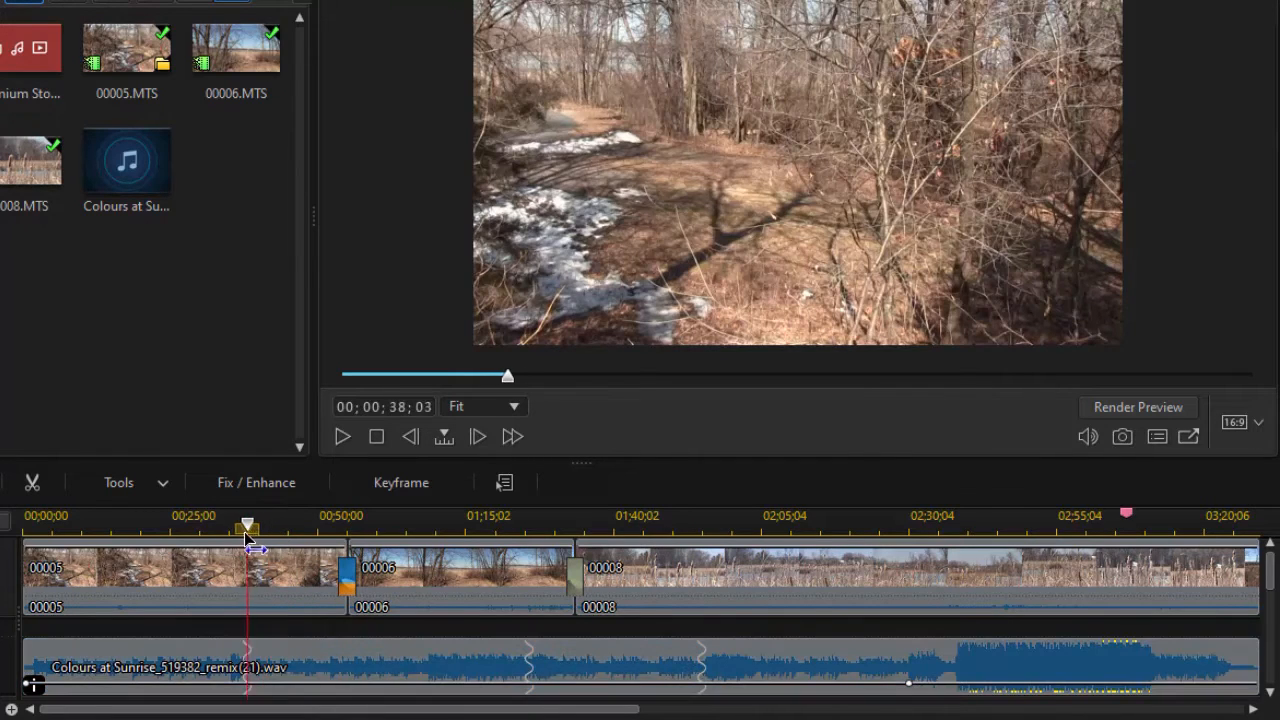
drag(248, 524, 256, 522)
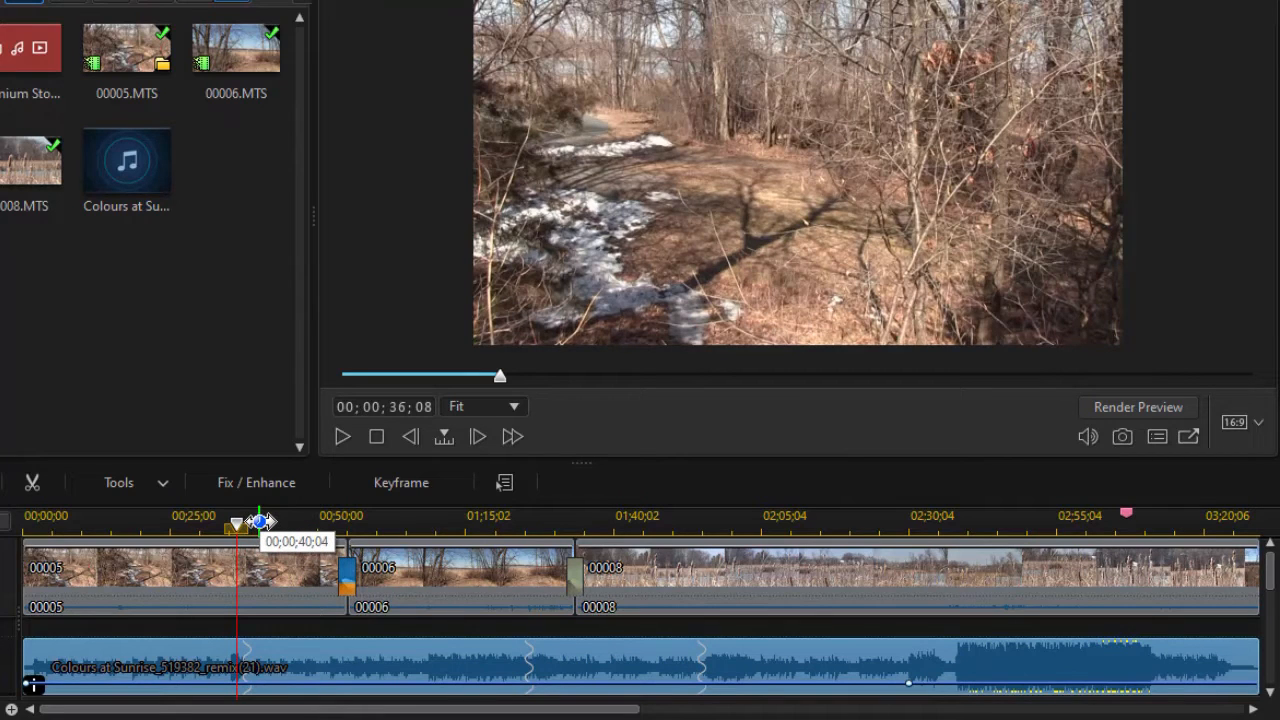
drag(258, 516, 300, 516)
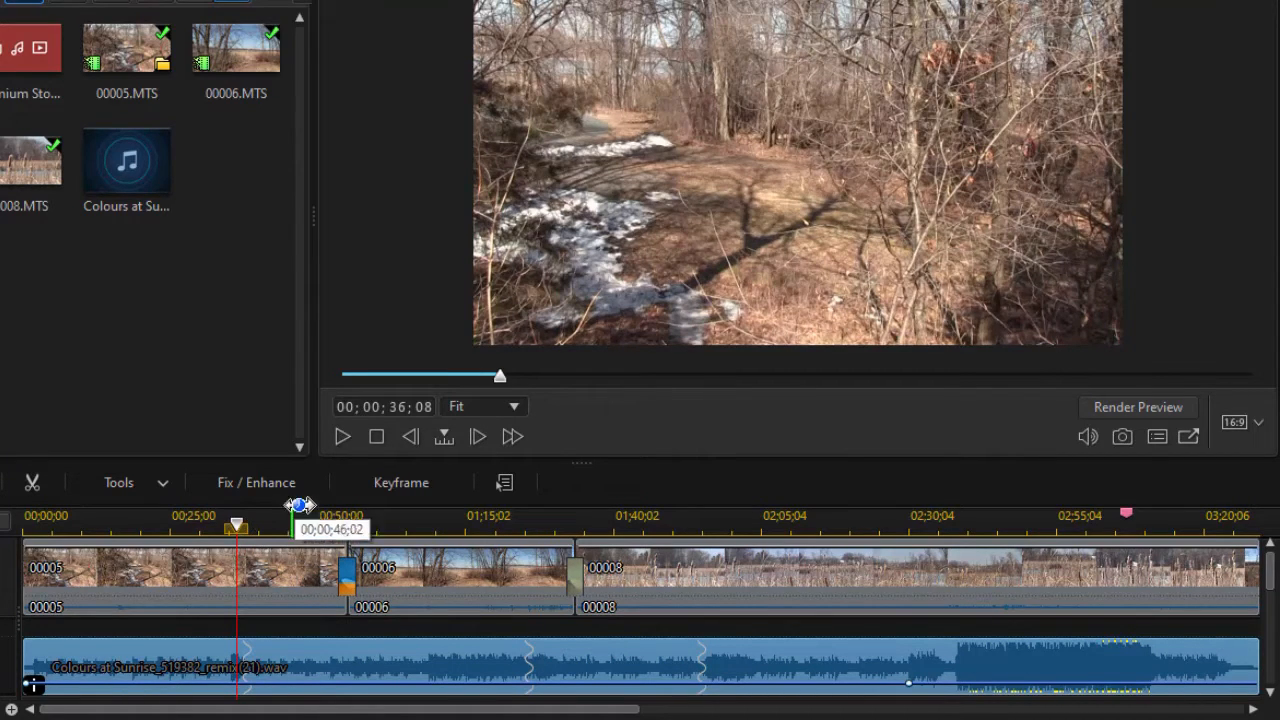
mouse_move(342, 442)
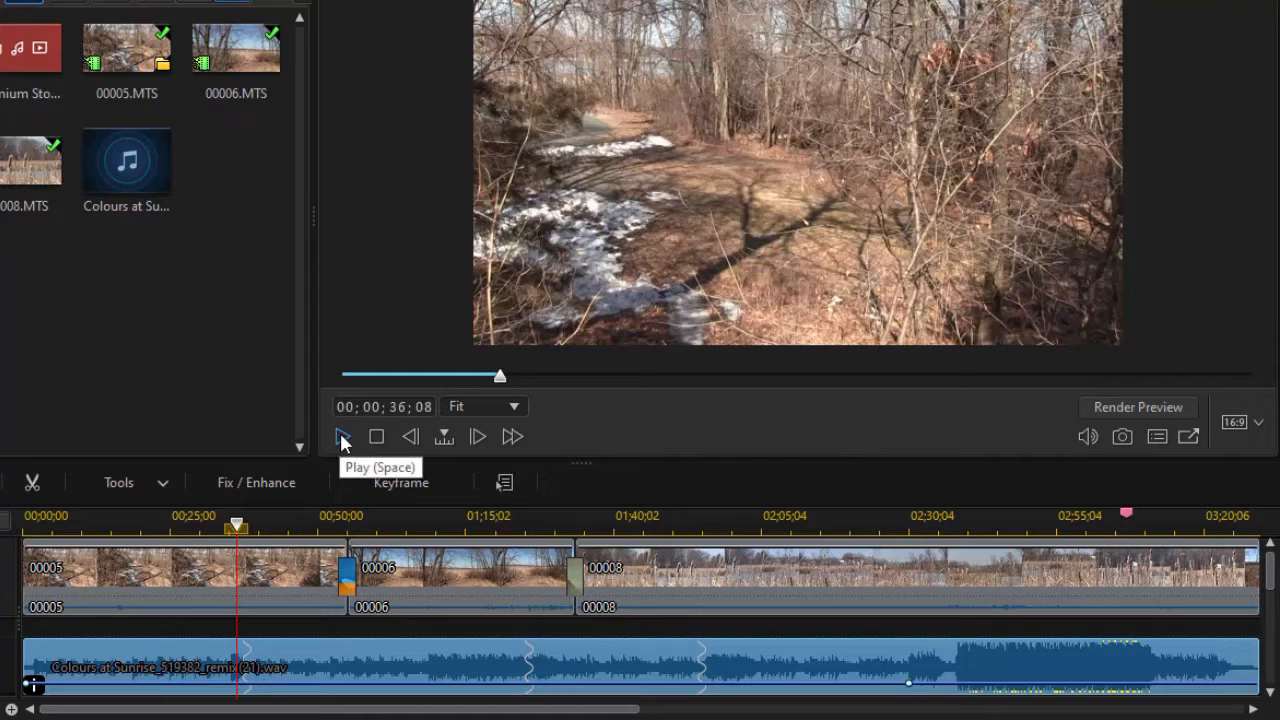
click(344, 436)
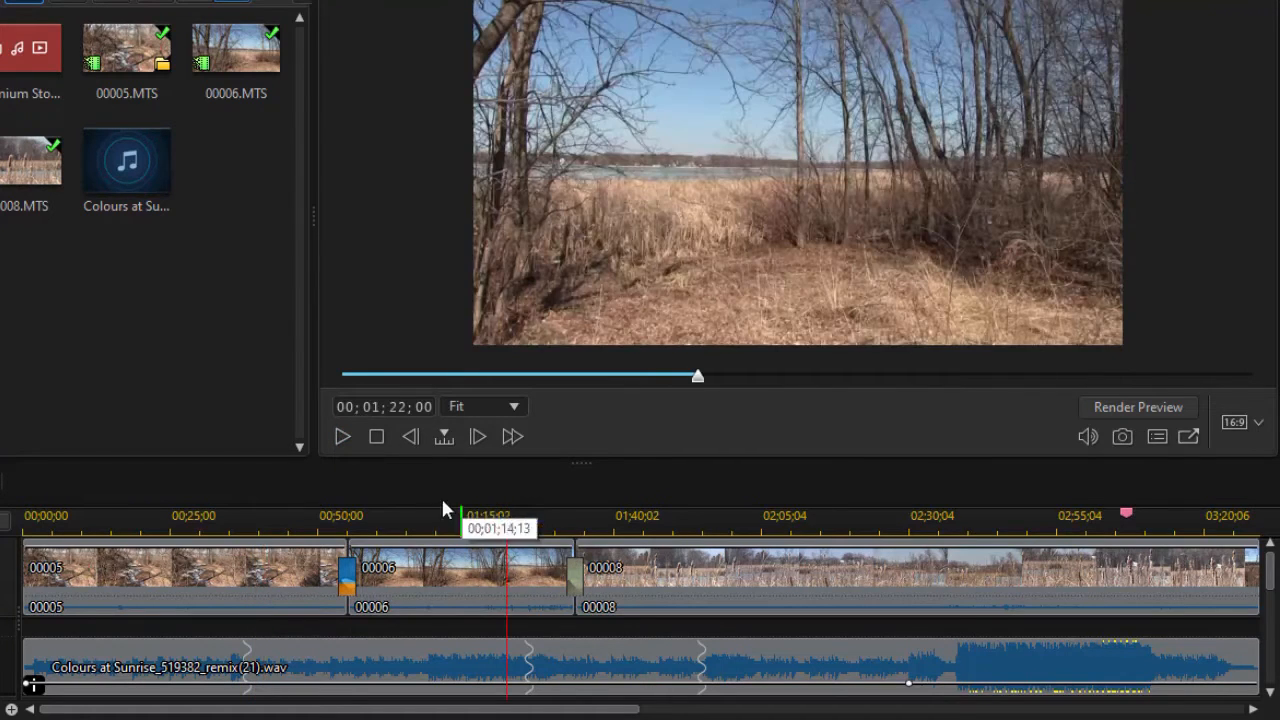
click(342, 436)
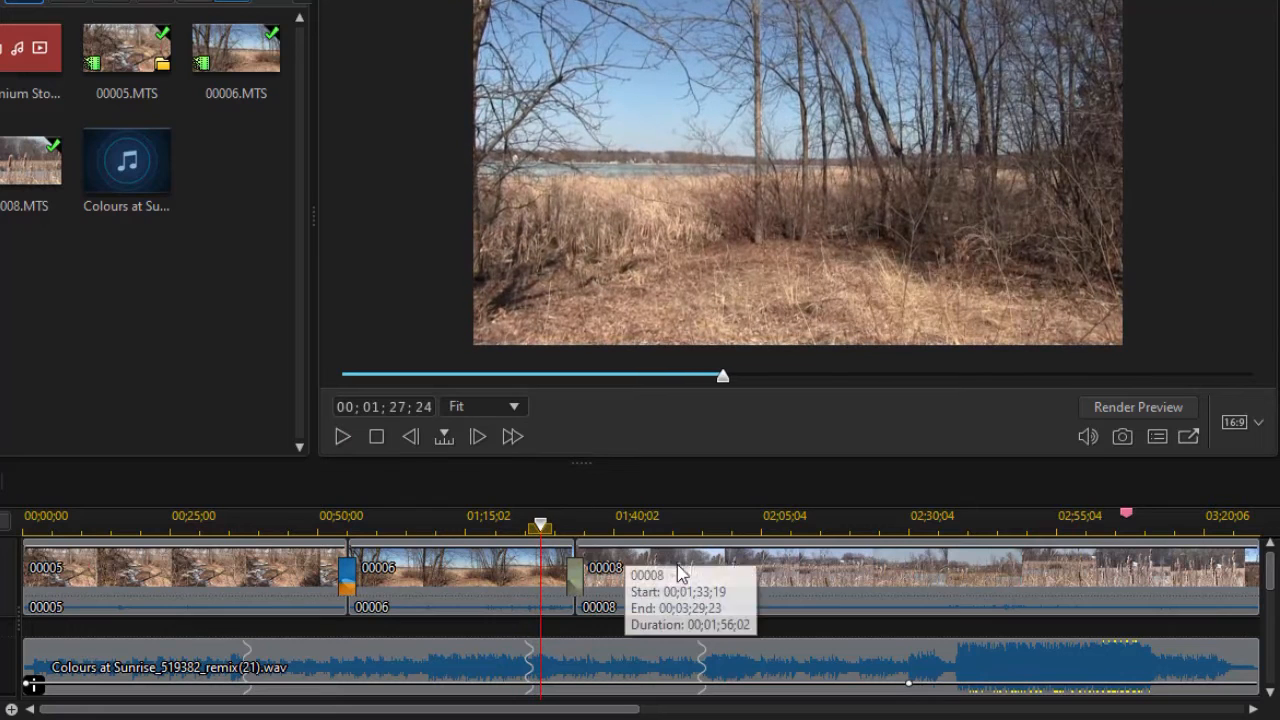
click(342, 436)
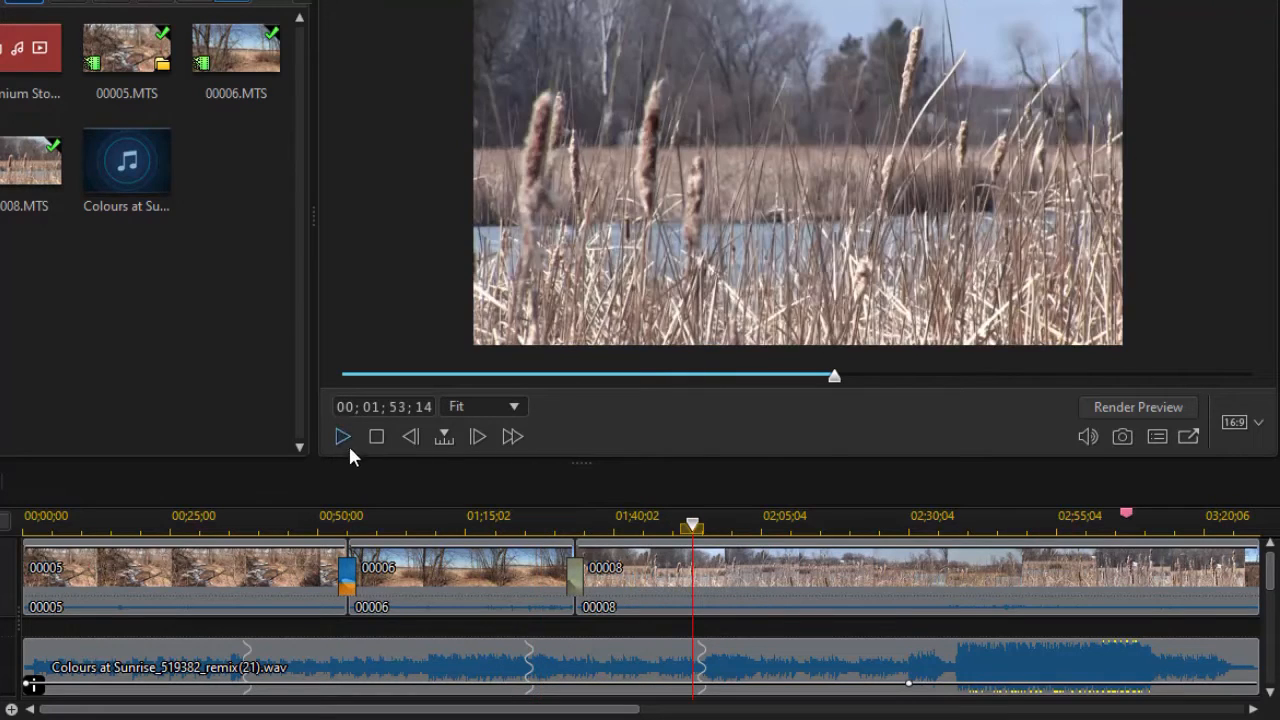
click(342, 436)
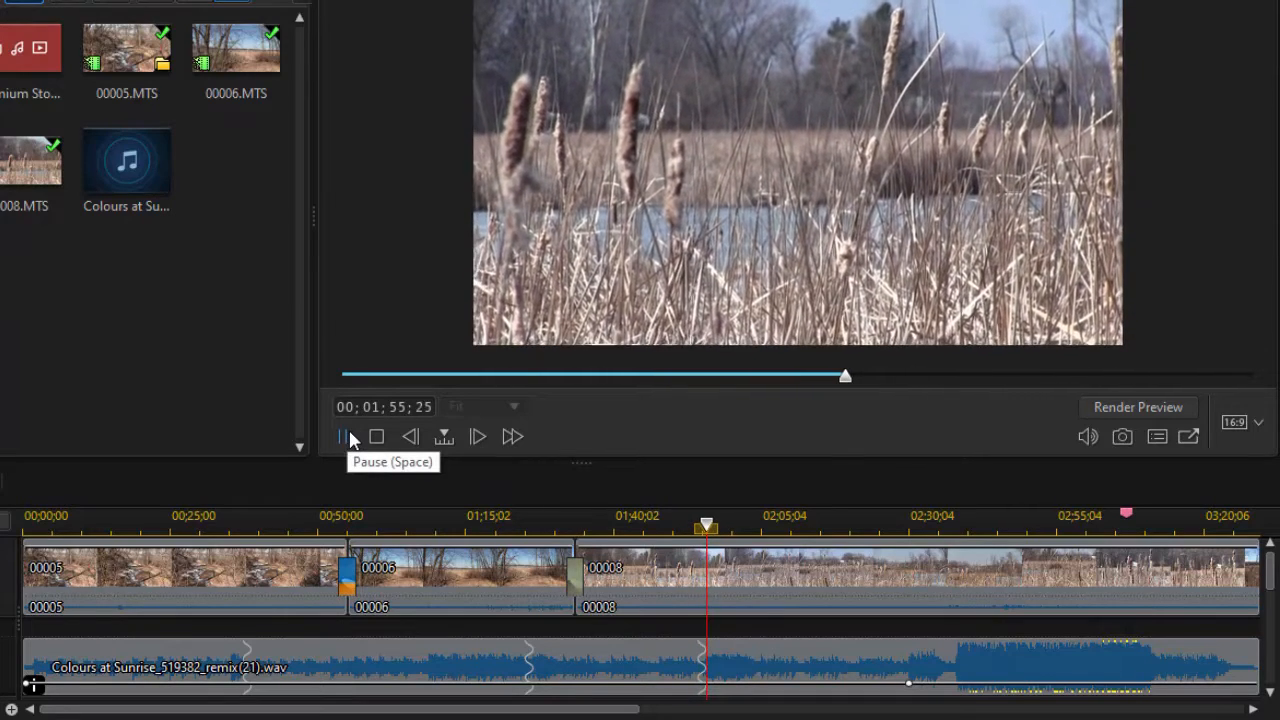
click(344, 436)
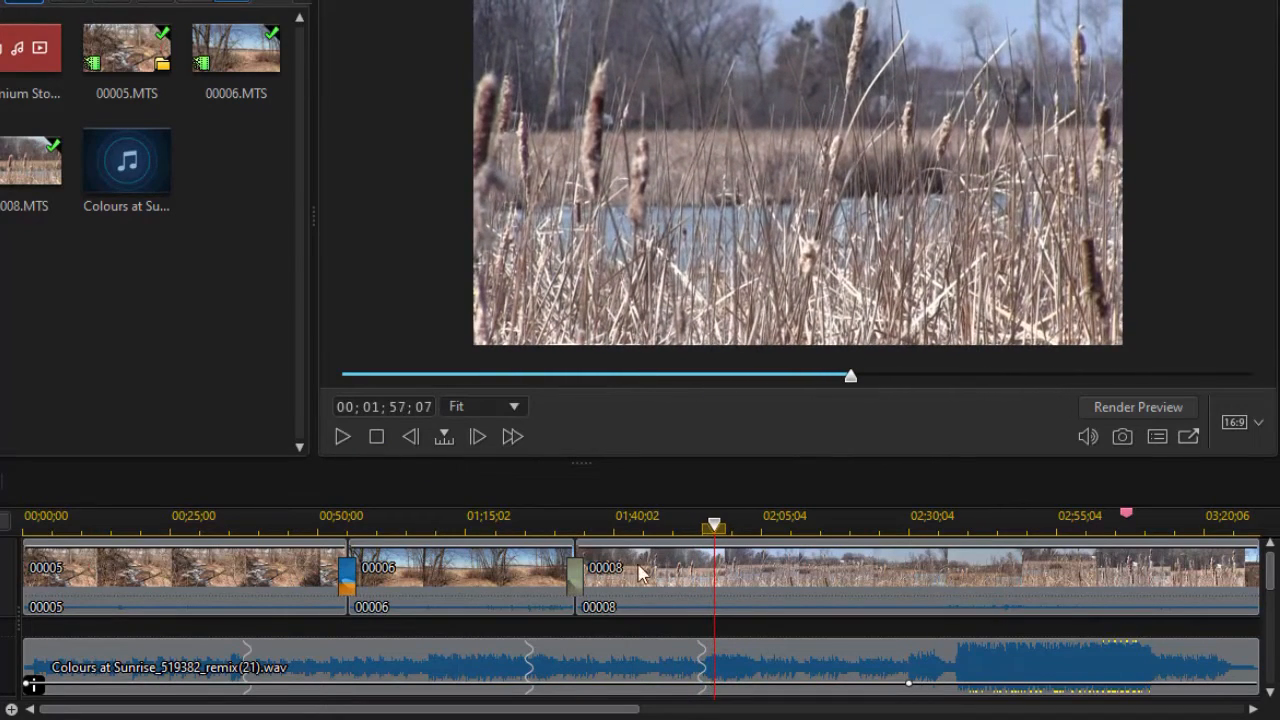
mouse_move(628, 590)
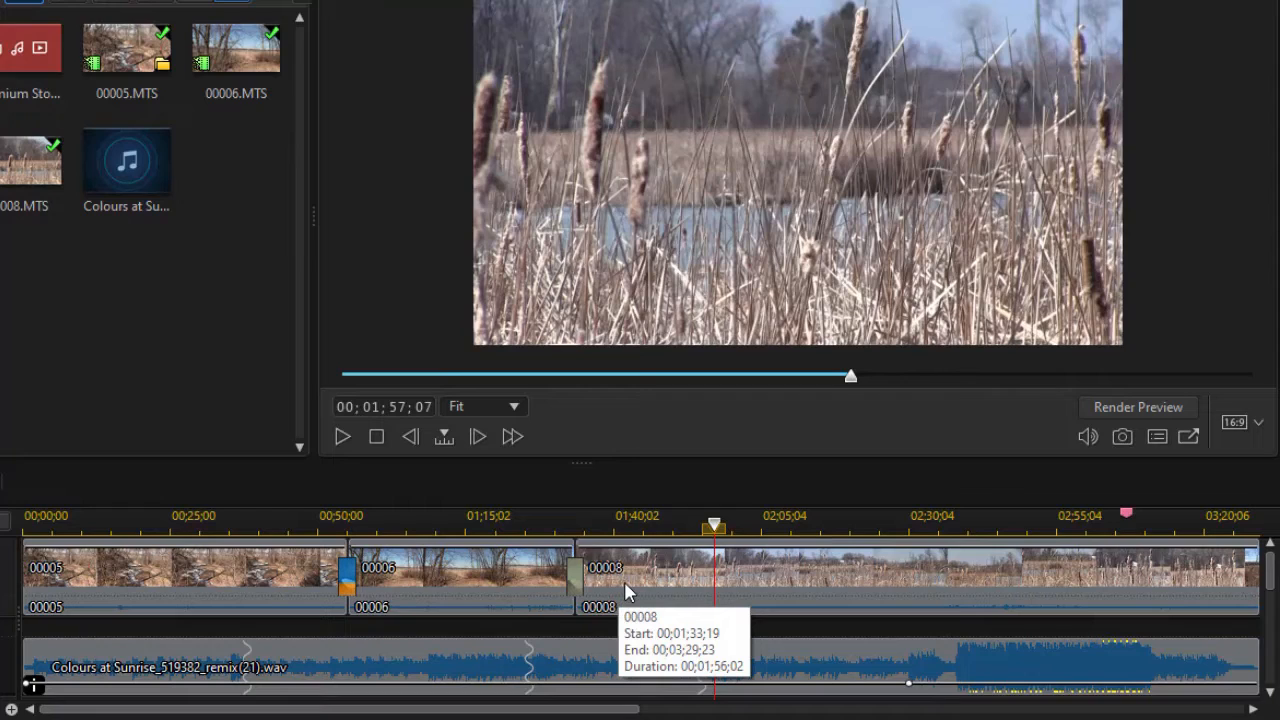
mouse_move(616, 580)
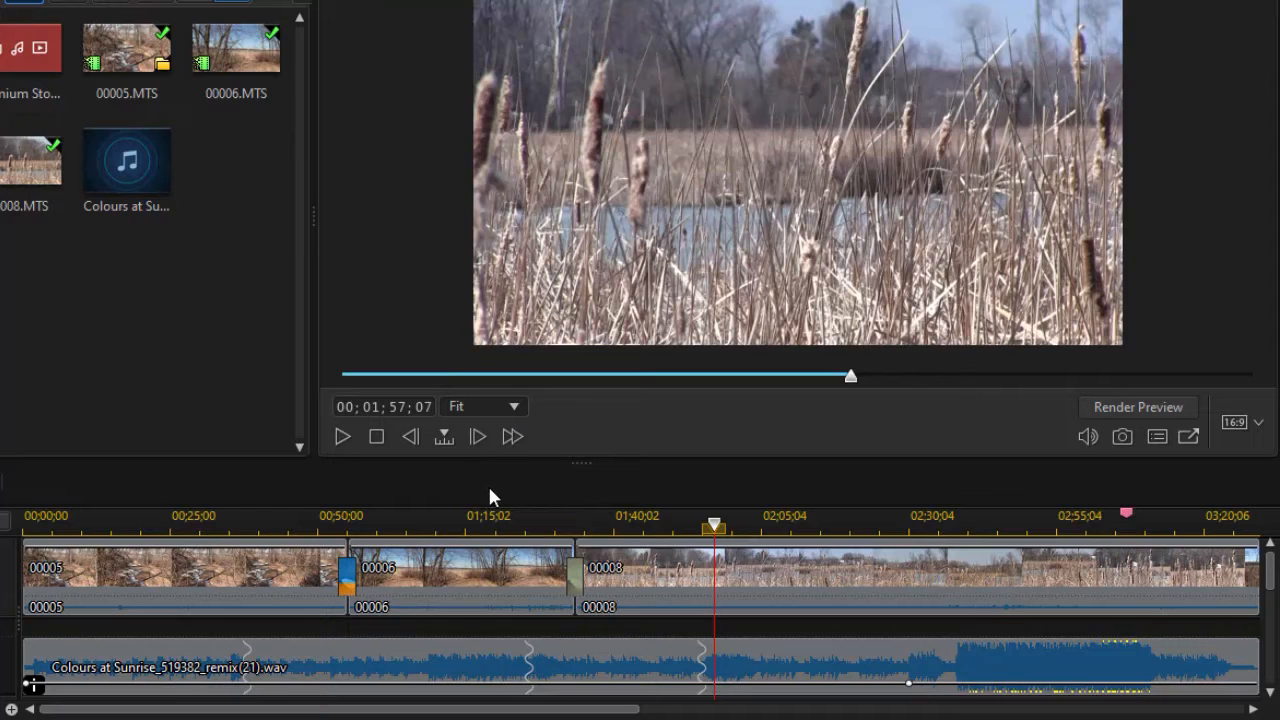
mouse_move(584, 470)
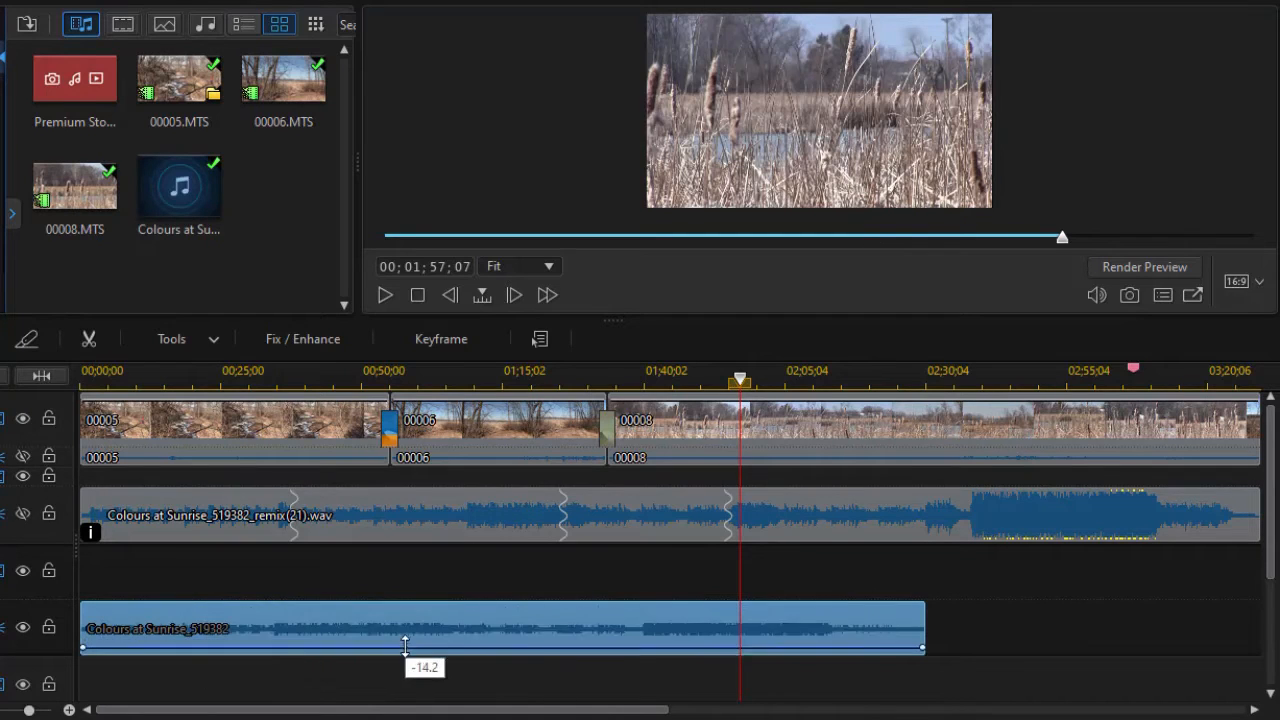
Step: Bring up Smart Fit for Duration via Tools for the lower Colours at Sunrise copy
click(172, 338)
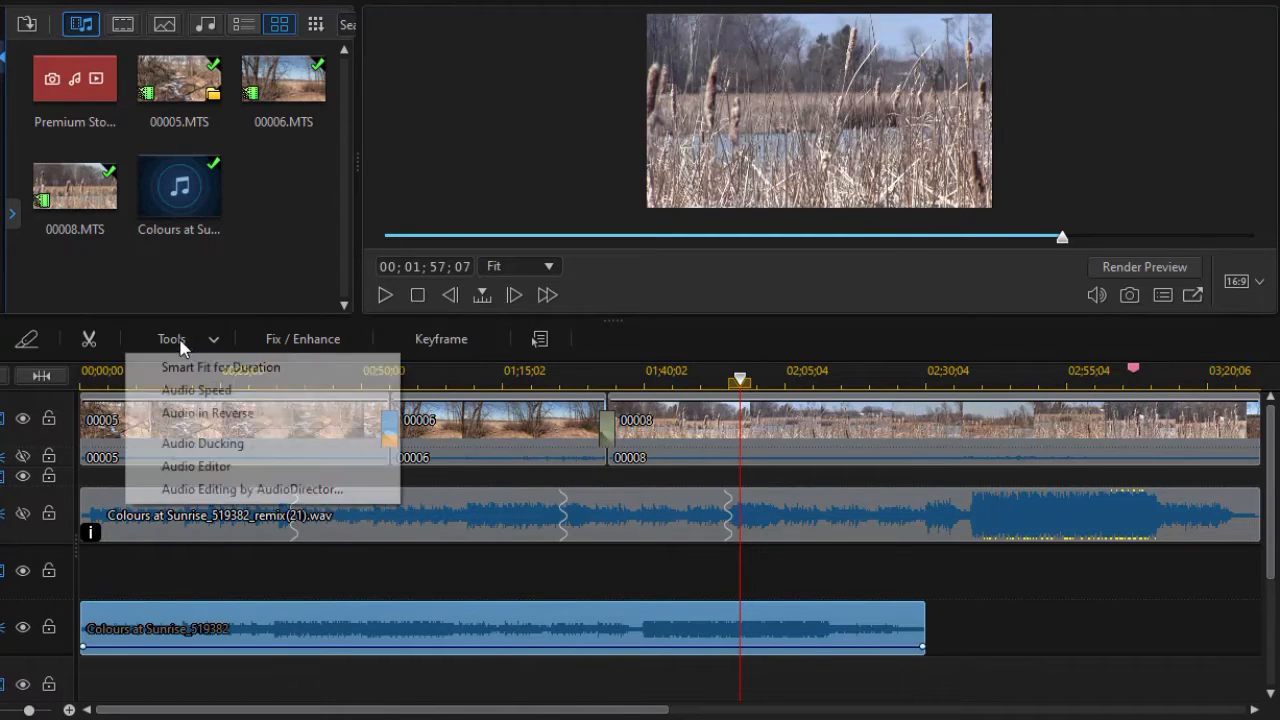
mouse_move(220, 368)
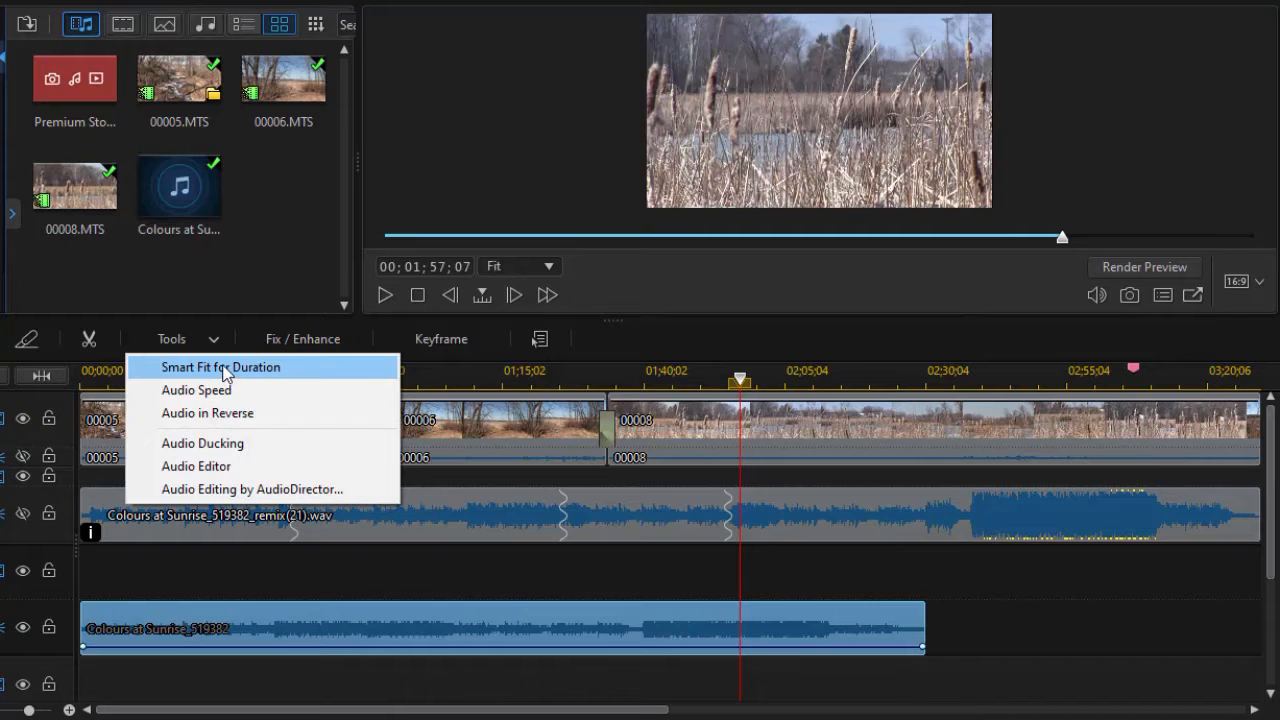
click(220, 368)
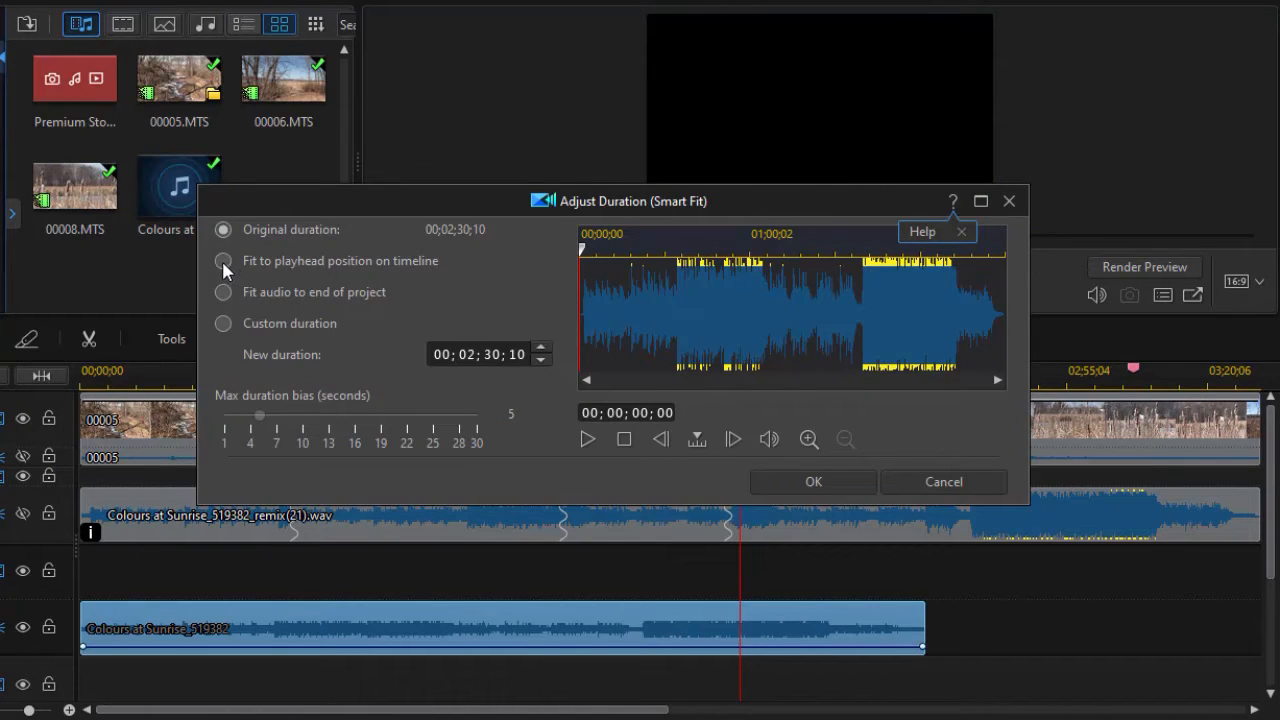
Step: Fit the lower music copy to the project's end with the max duration bias raised to 30 seconds, and render
click(224, 292)
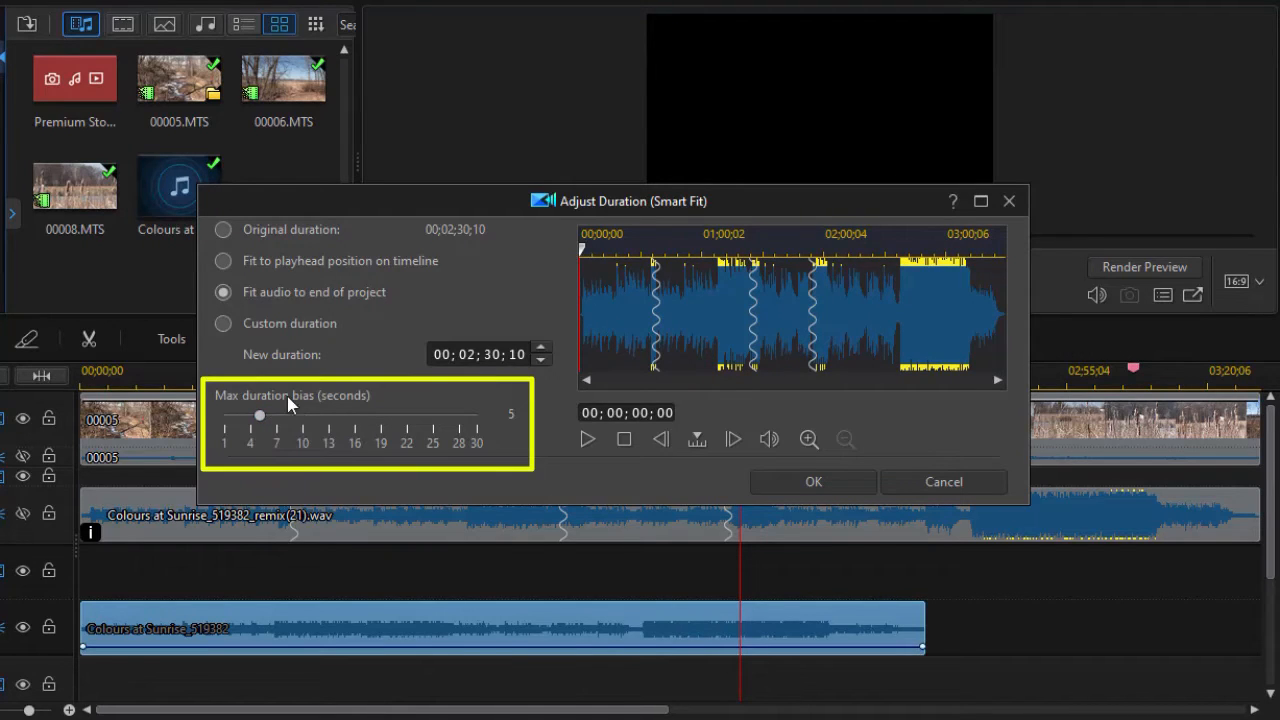
mouse_move(322, 392)
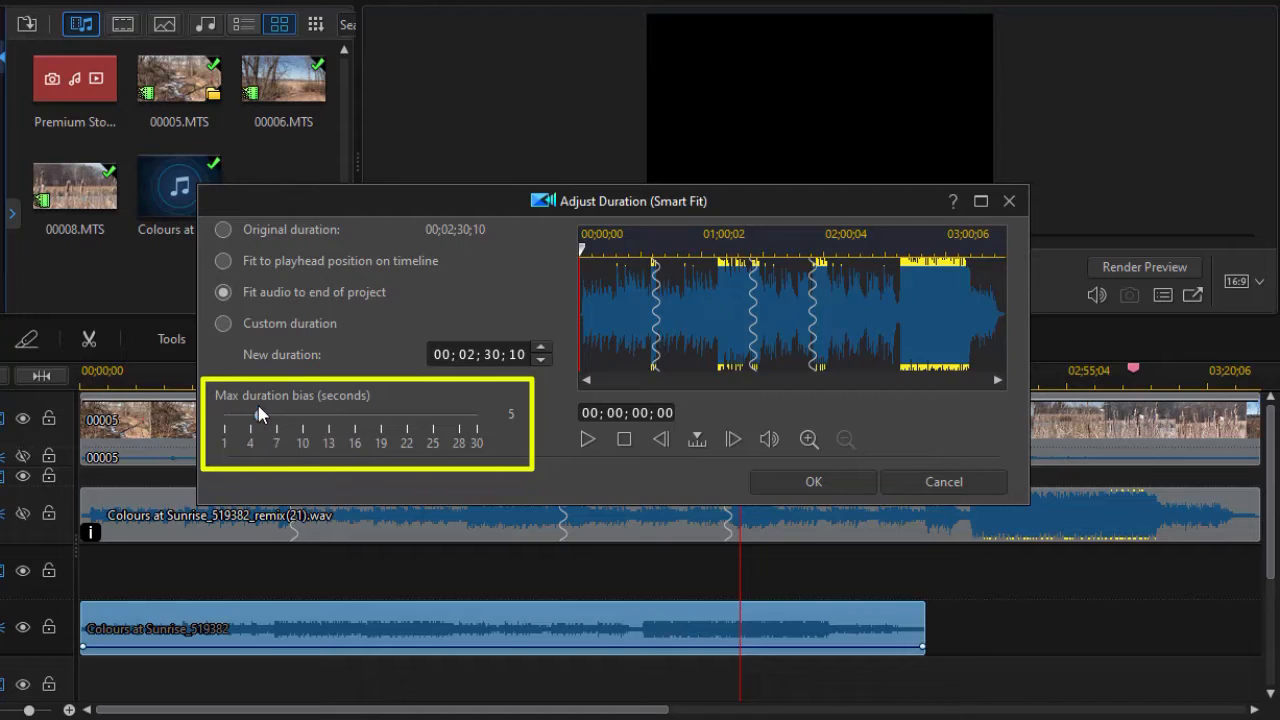
mouse_move(260, 418)
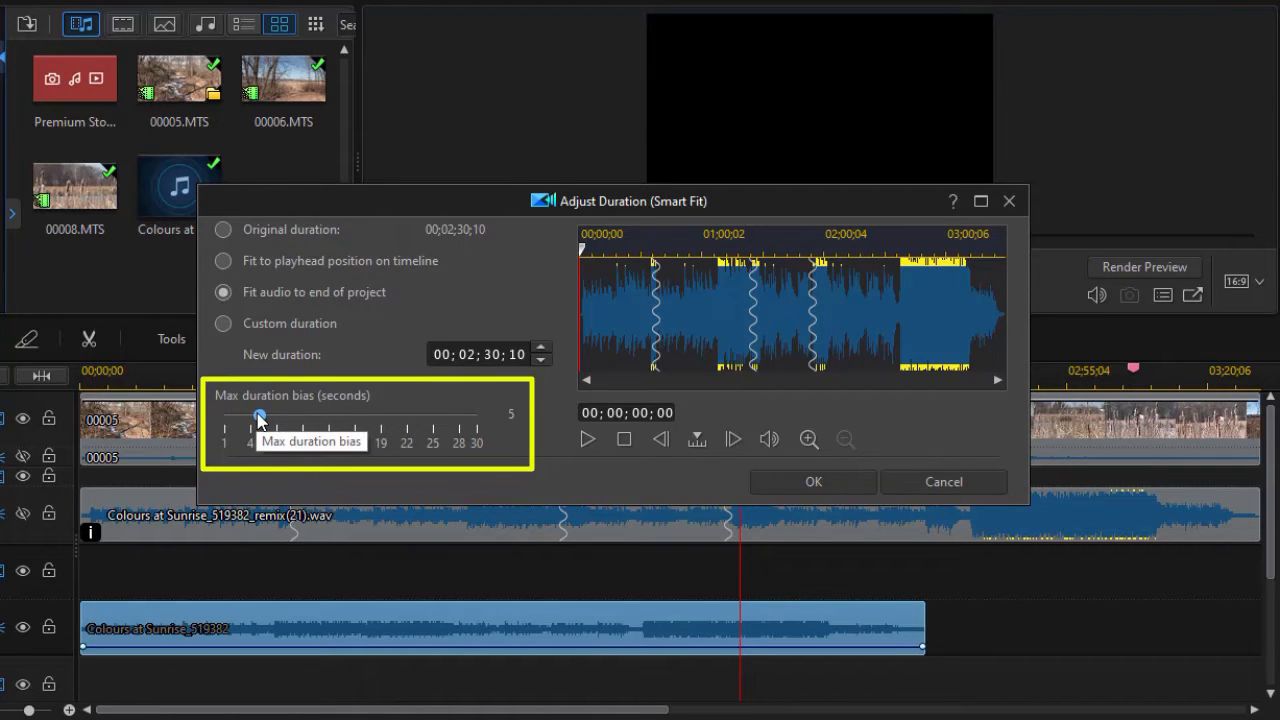
mouse_move(420, 416)
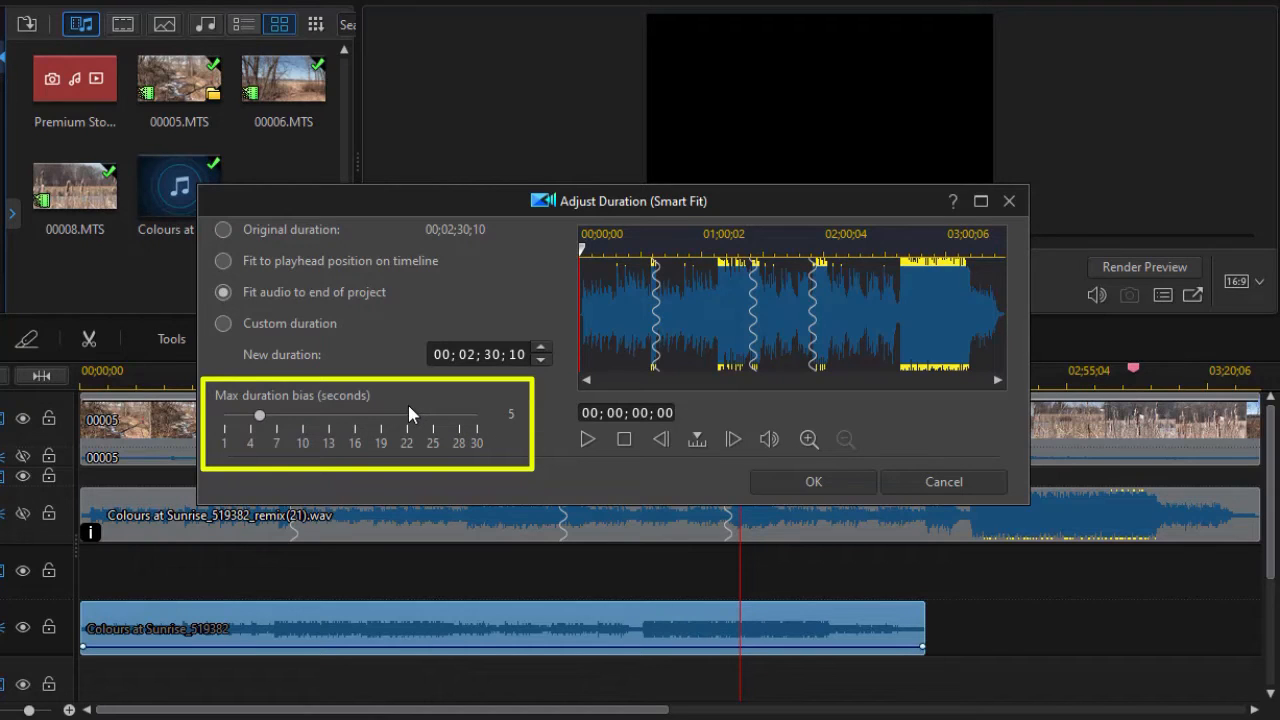
mouse_move(412, 414)
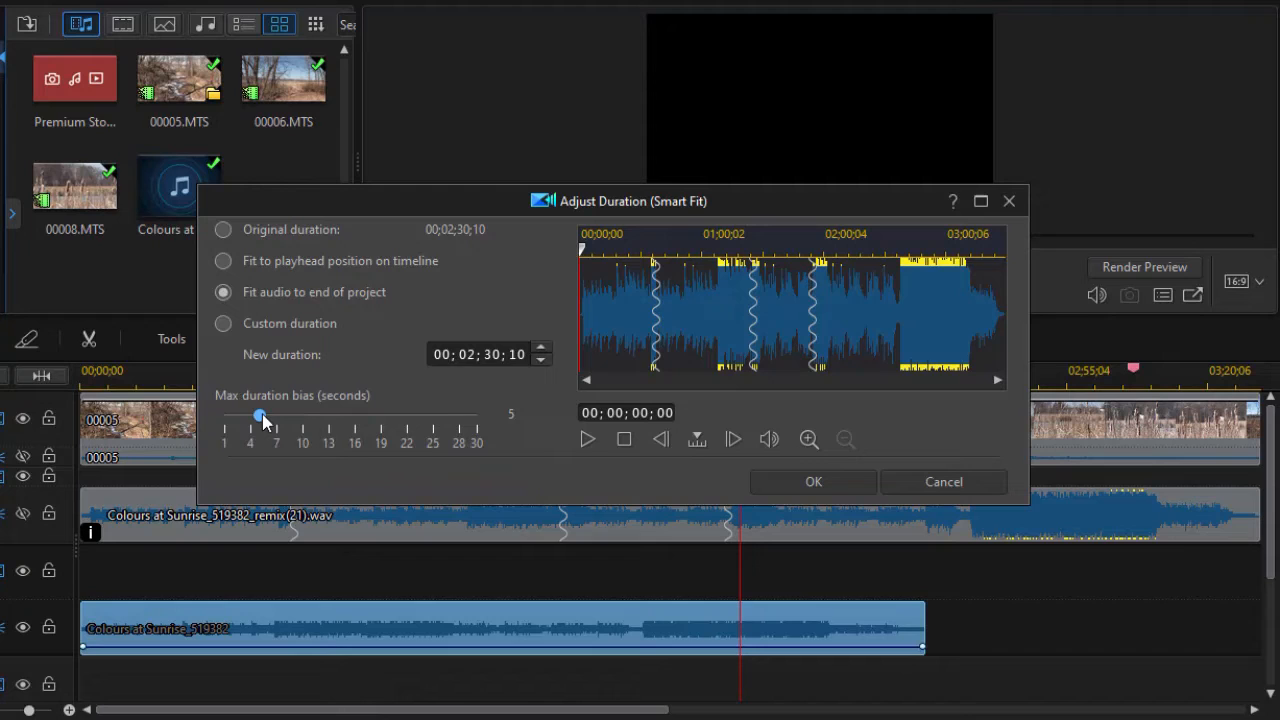
drag(260, 414, 476, 414)
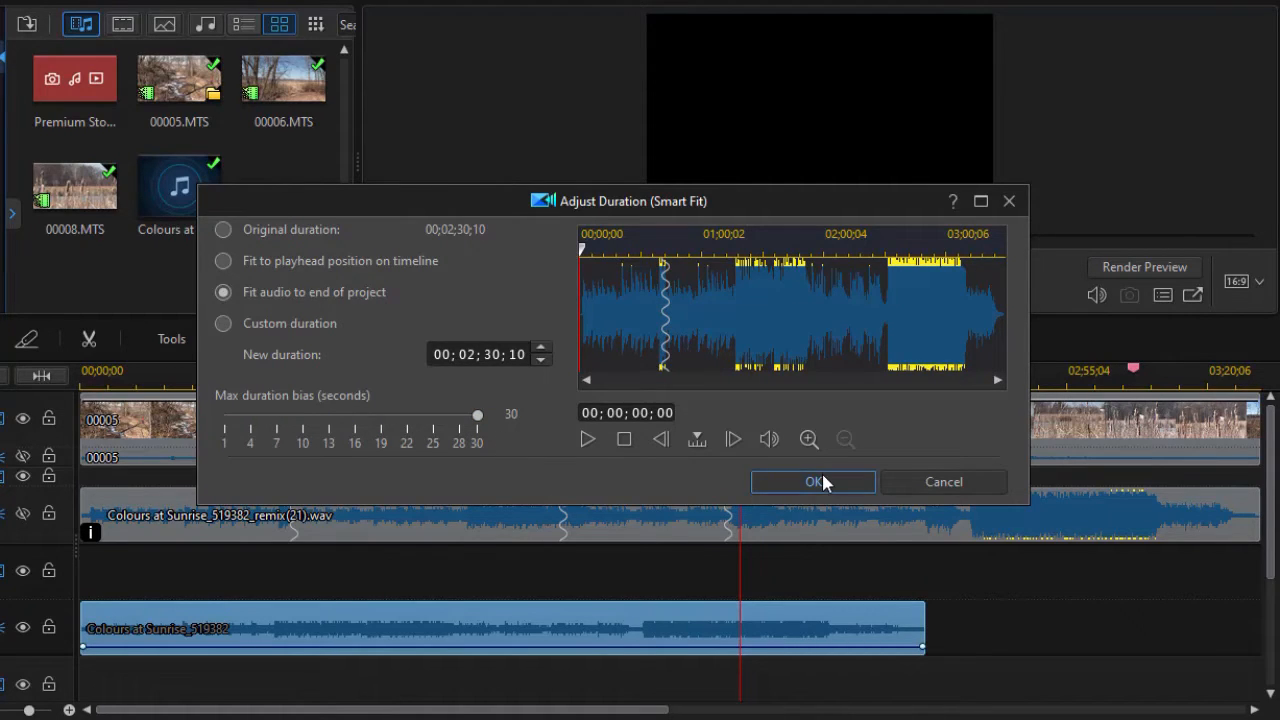
click(812, 482)
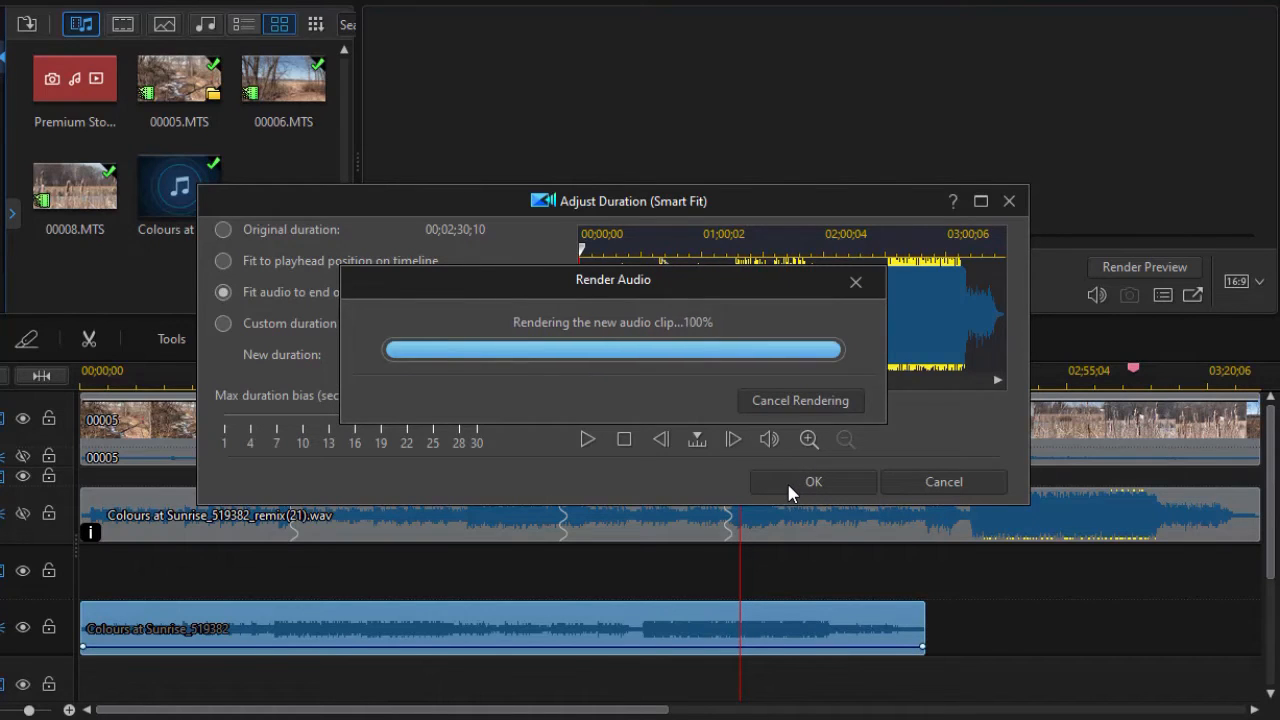
click(814, 482)
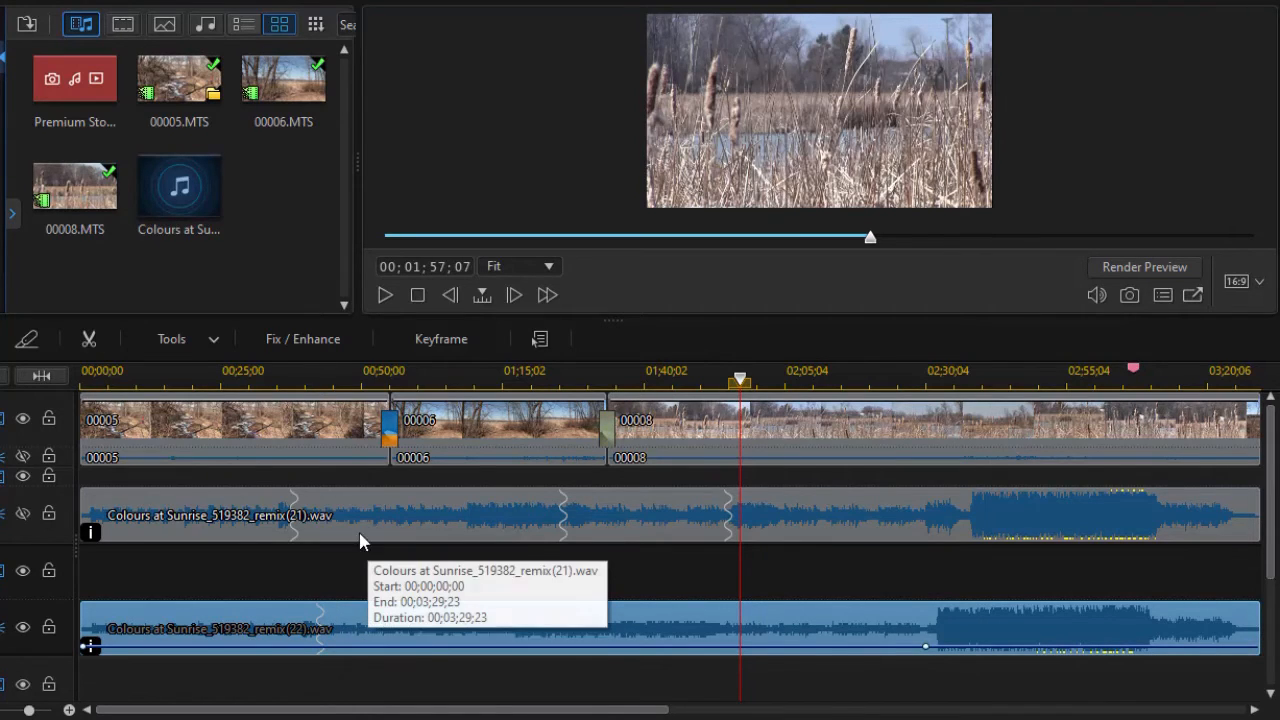
mouse_move(276, 528)
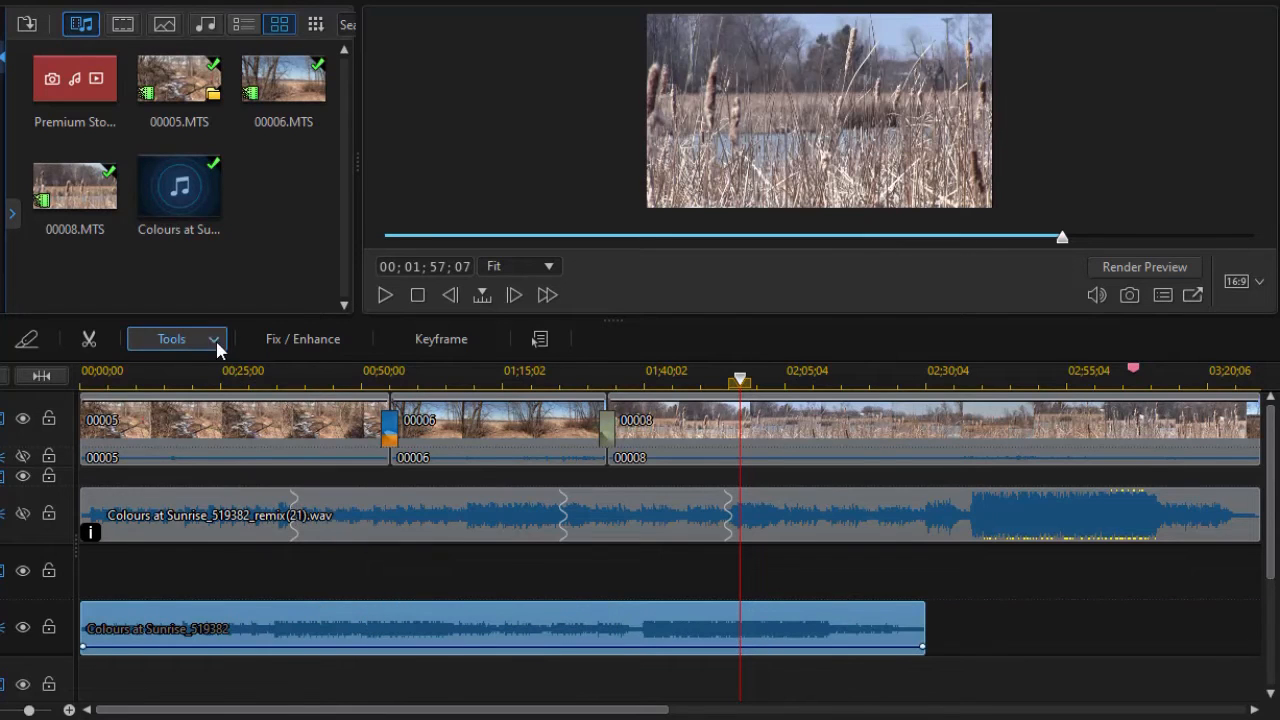
Step: Smart-fit the upper music clip to a custom New duration of 00;04;30;10 and render it
click(176, 338)
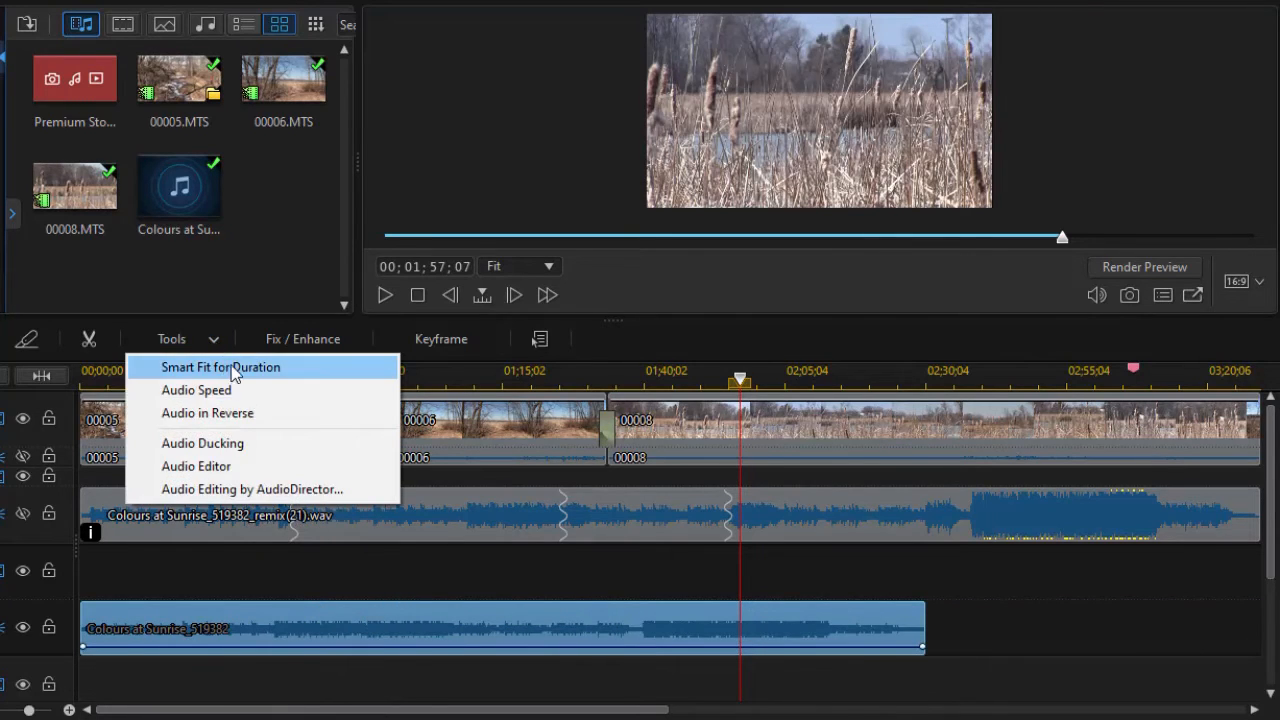
click(220, 366)
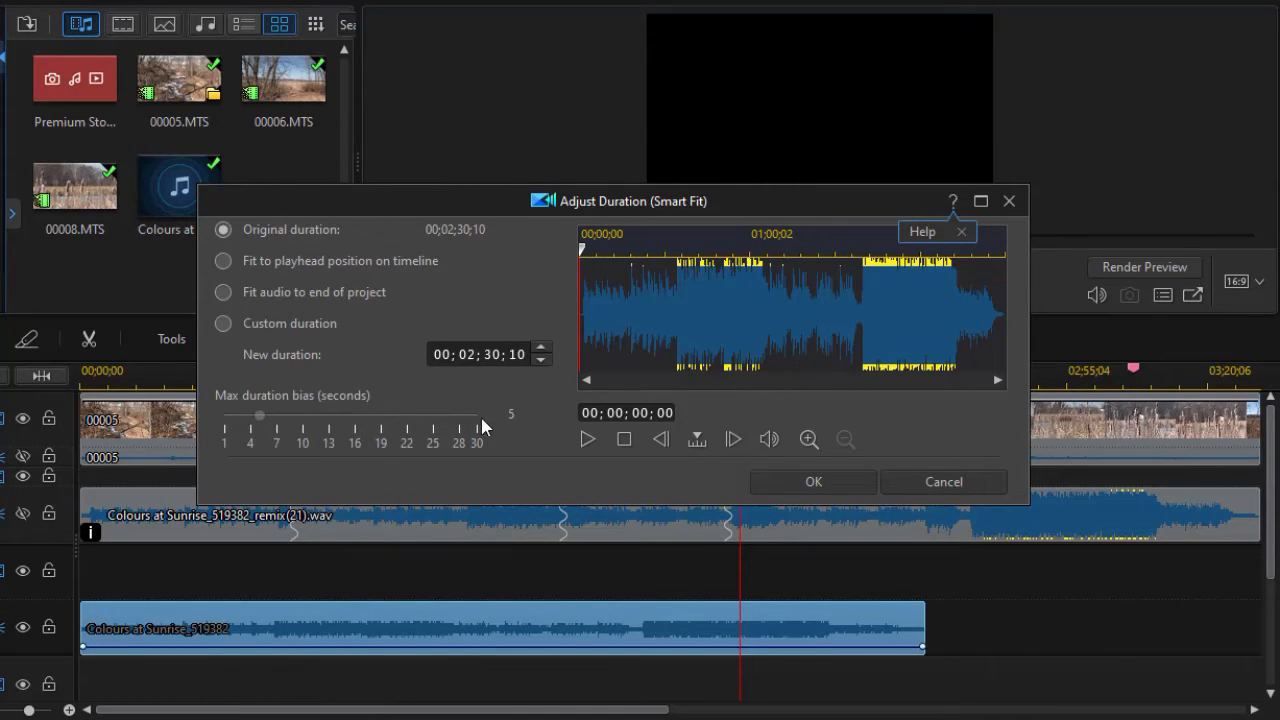
mouse_move(424, 372)
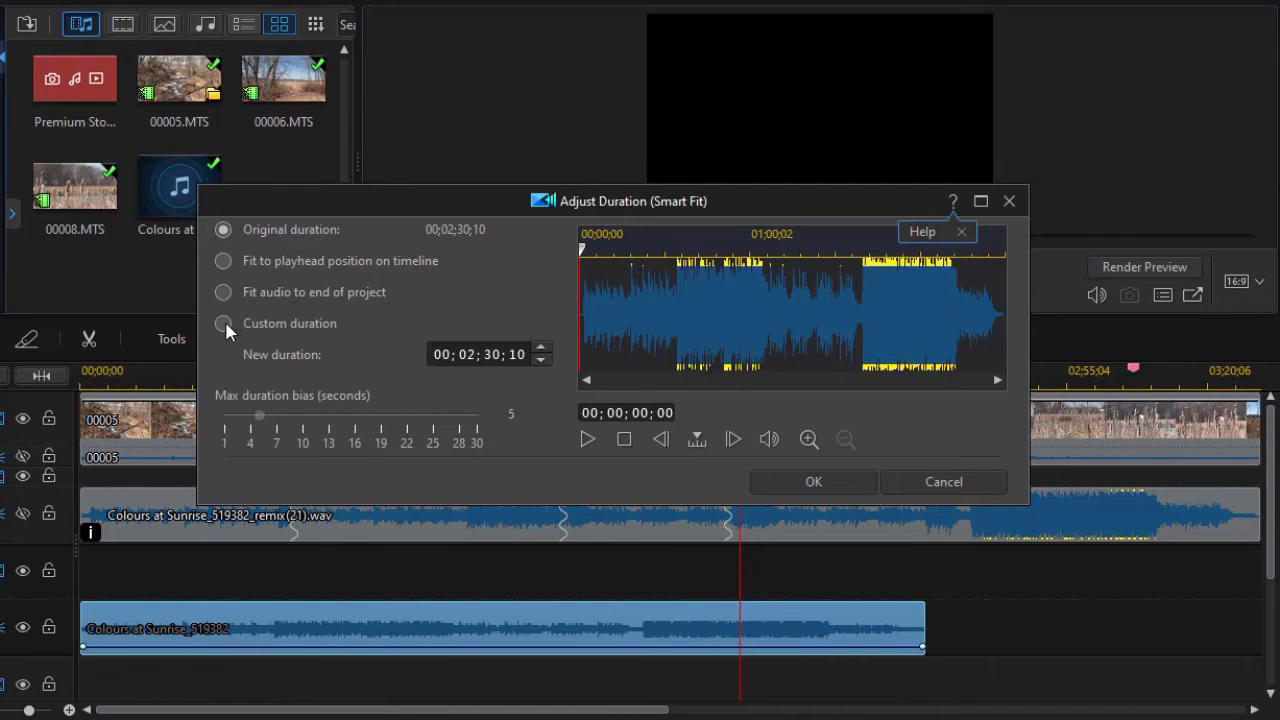
click(224, 324)
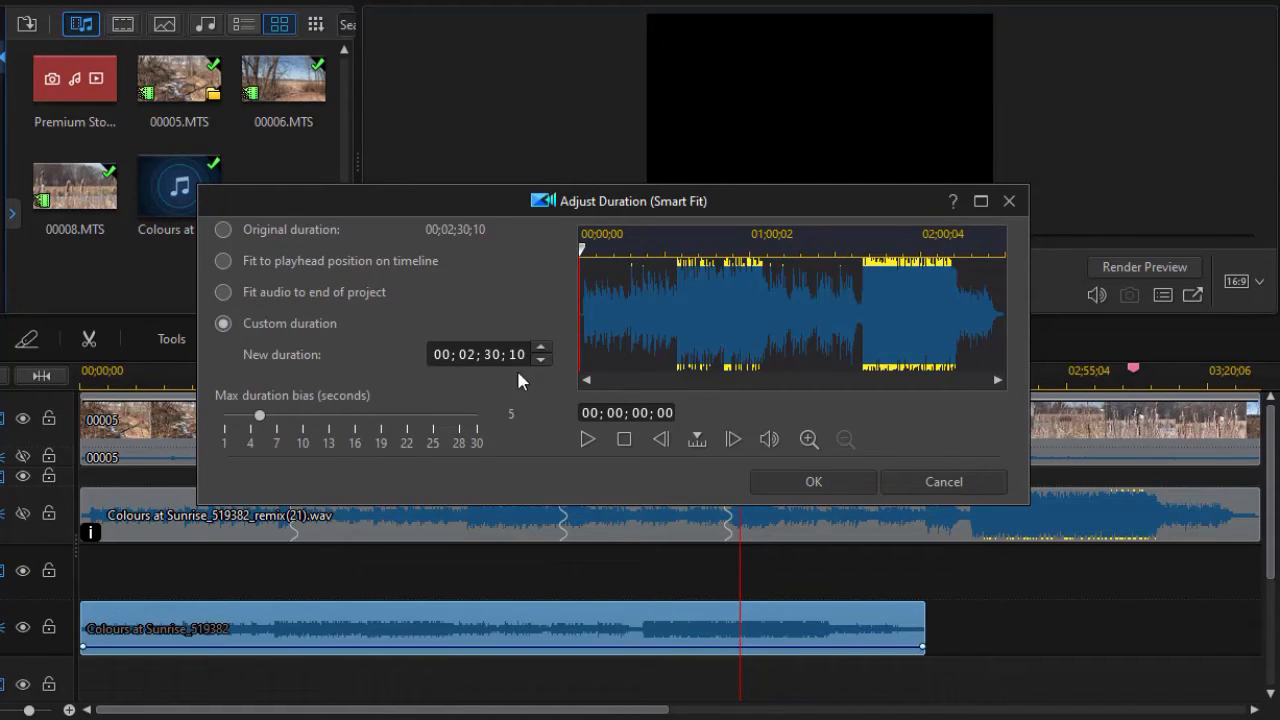
mouse_move(480, 354)
text(4)
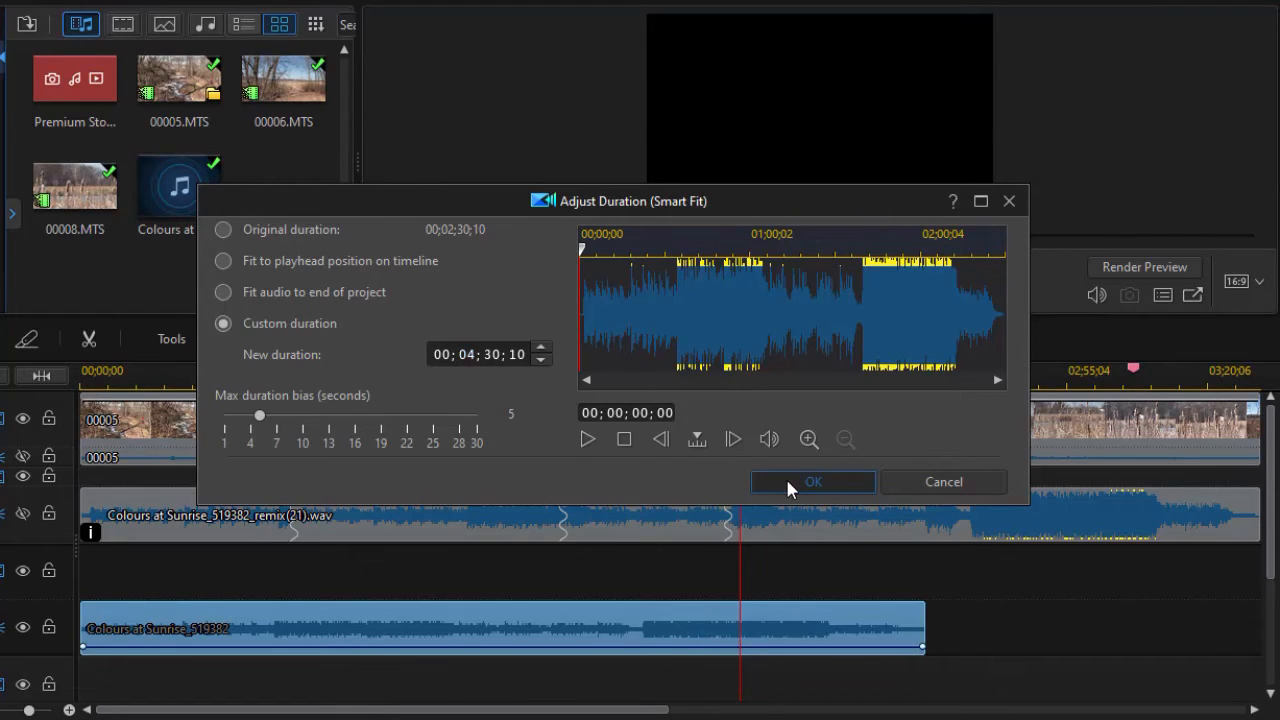
click(812, 480)
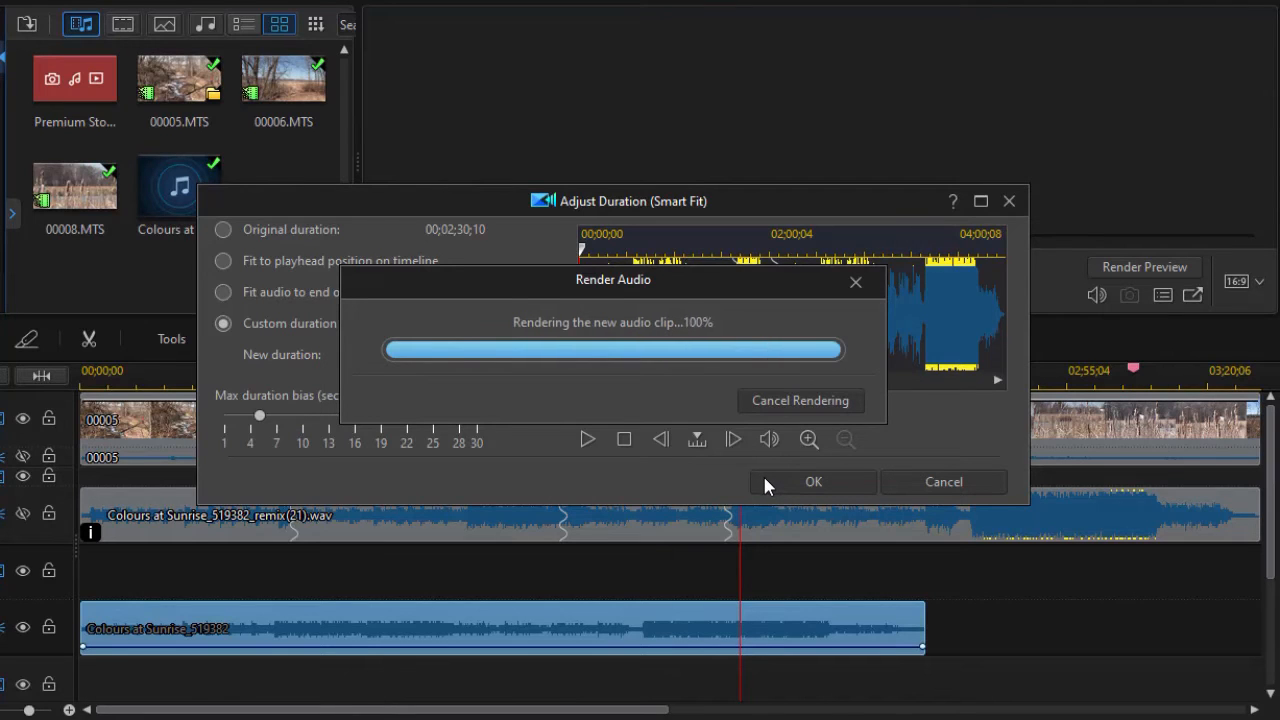
click(812, 480)
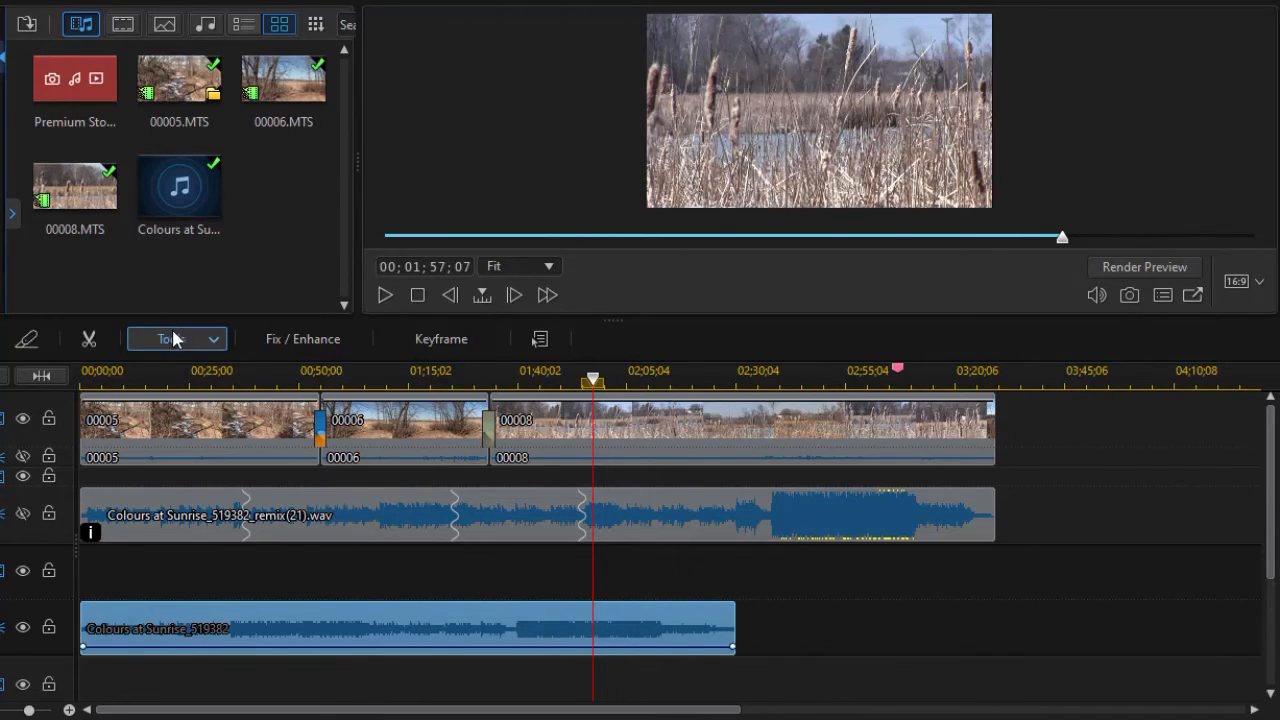
mouse_move(730, 626)
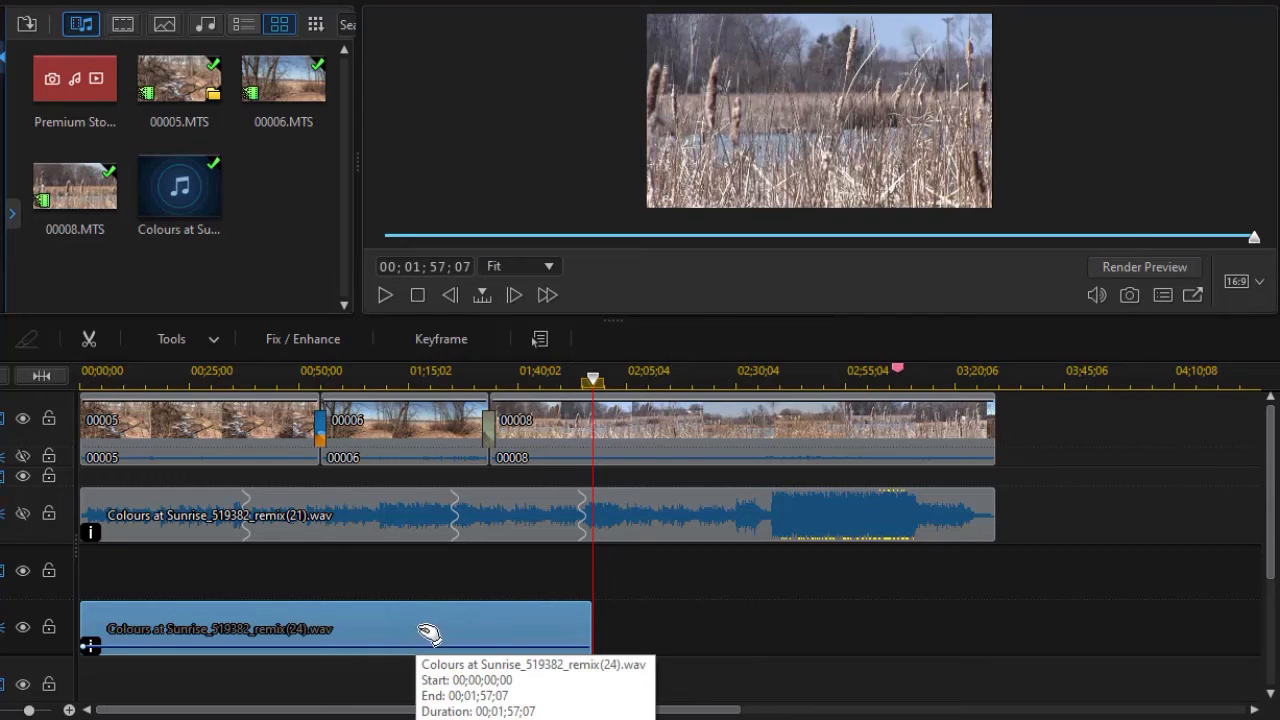
mouse_move(376, 648)
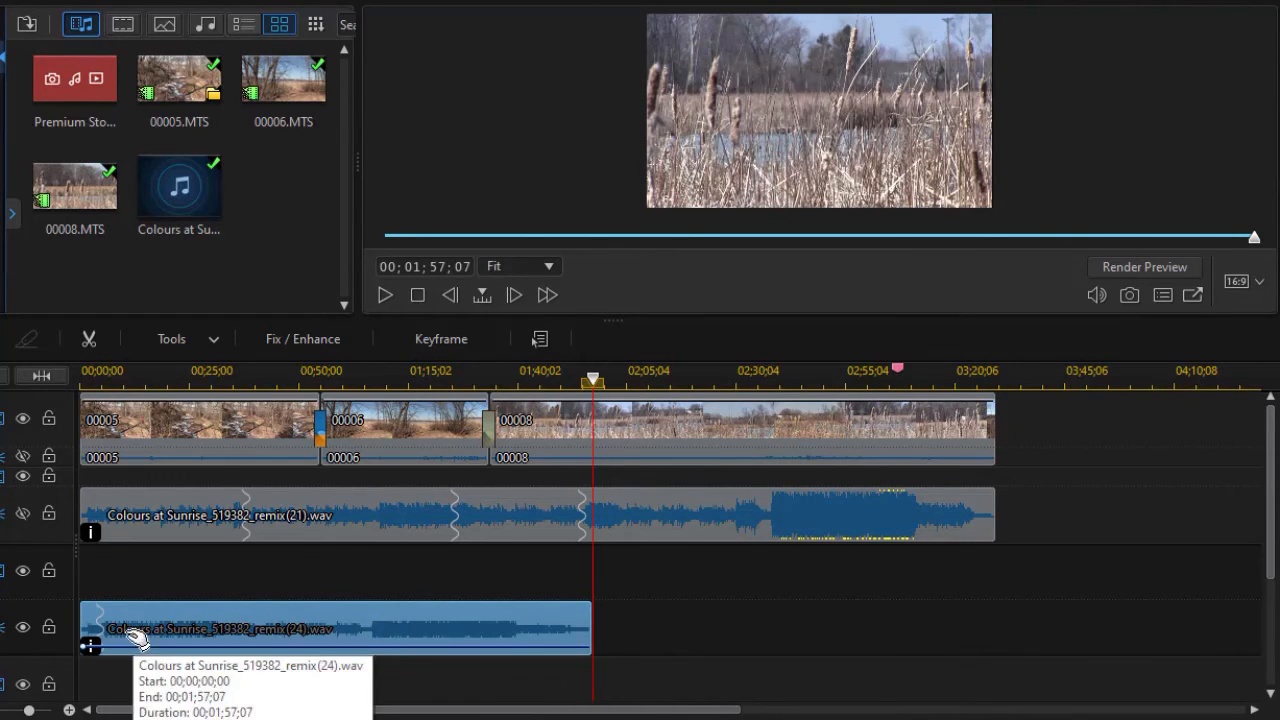
mouse_move(520, 644)
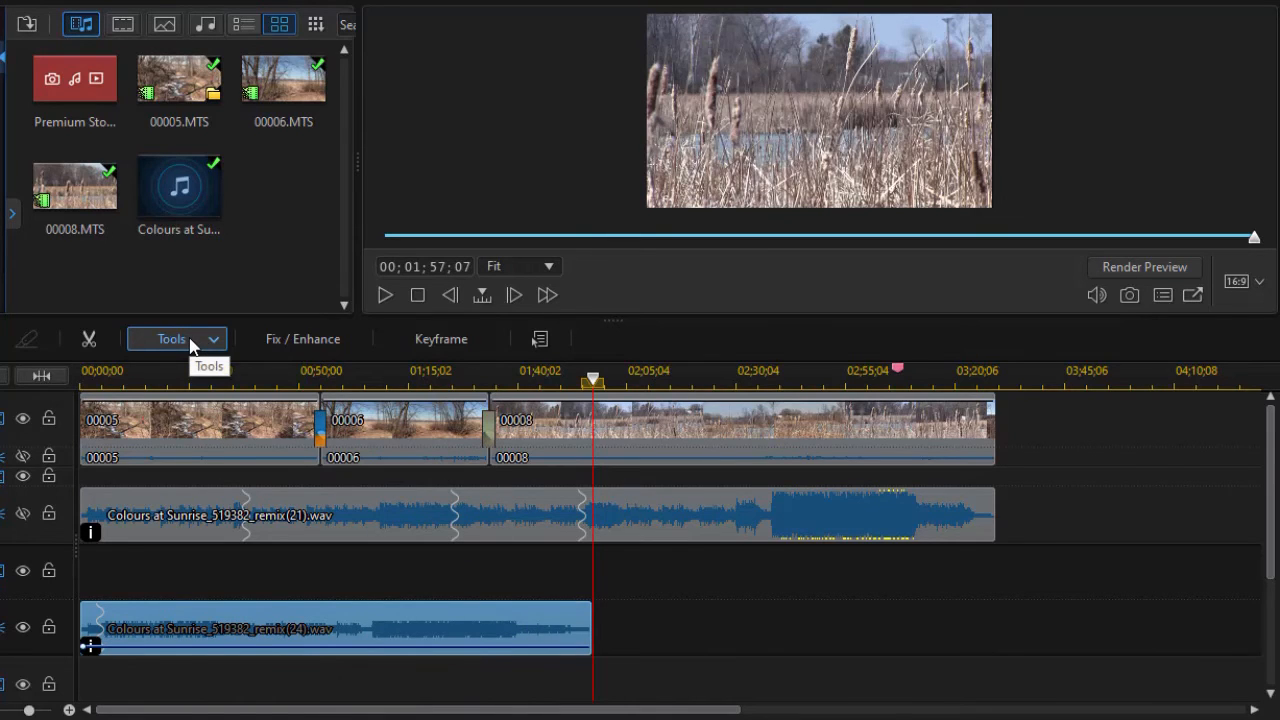
mouse_move(442, 516)
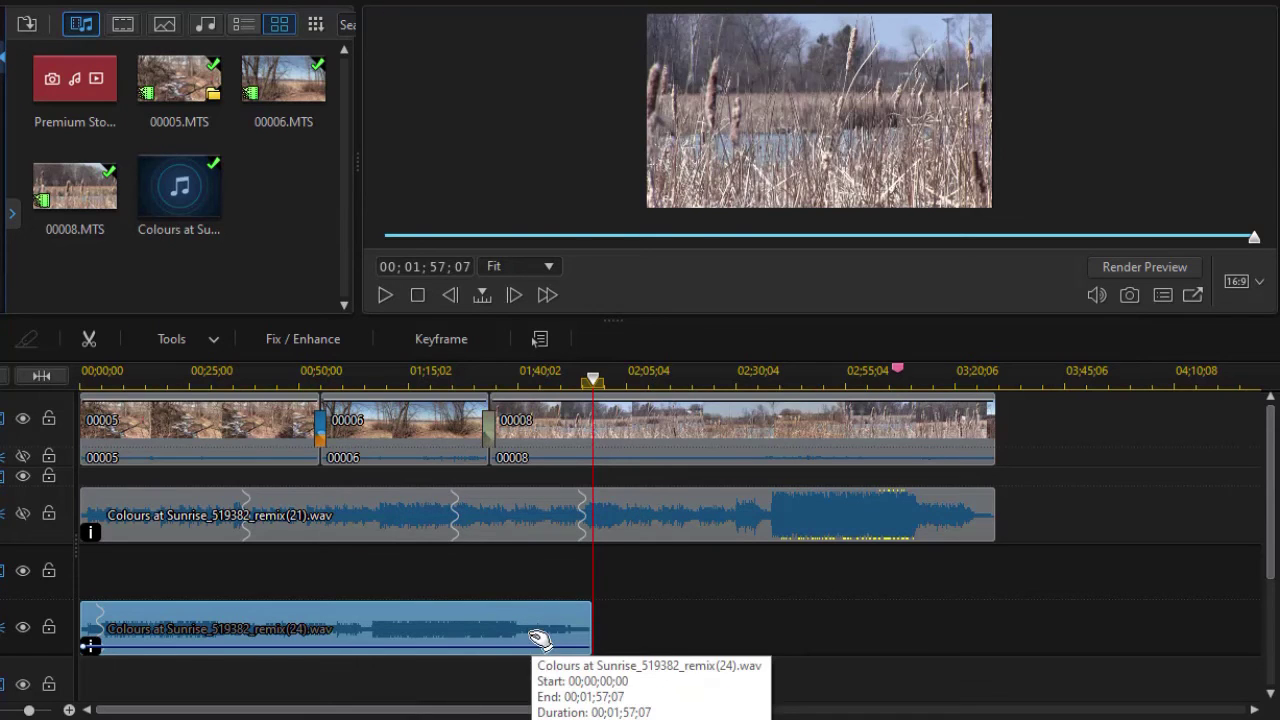
mouse_move(536, 644)
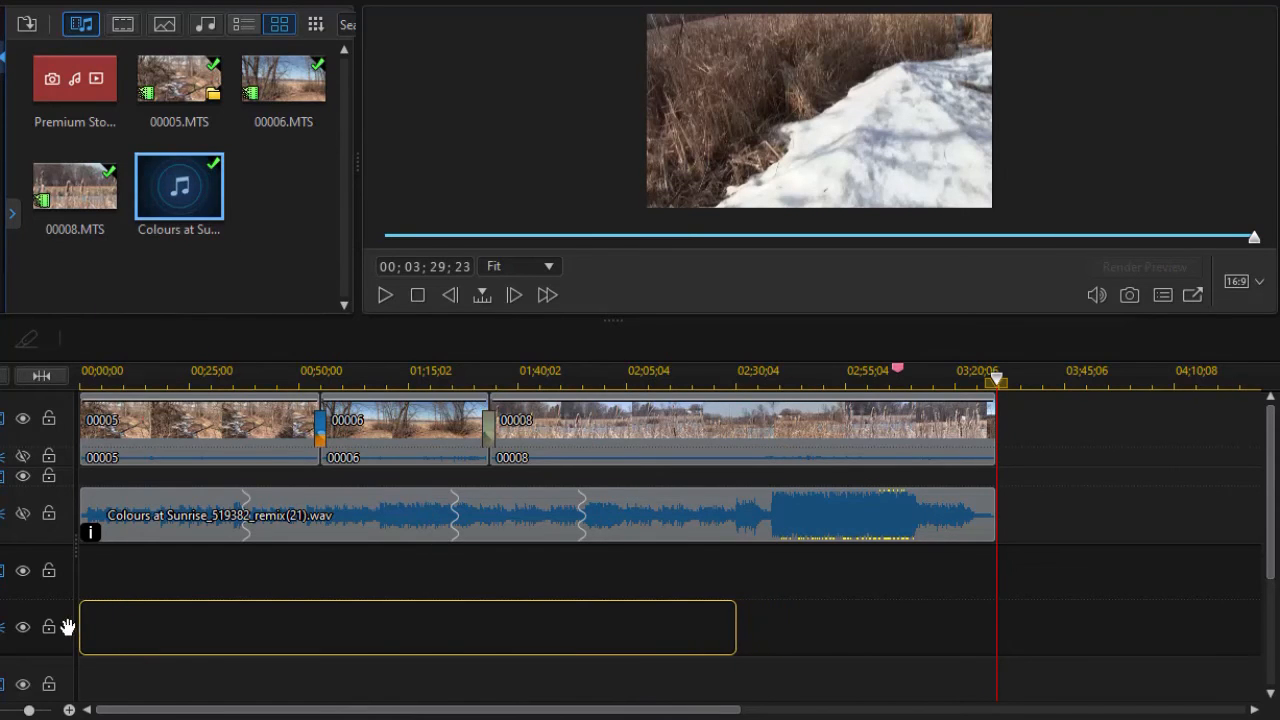
Step: Shift-drag the lower music clip's end to Smart Fit it to about 03;16;11 at the playhead
drag(178, 184, 400, 628)
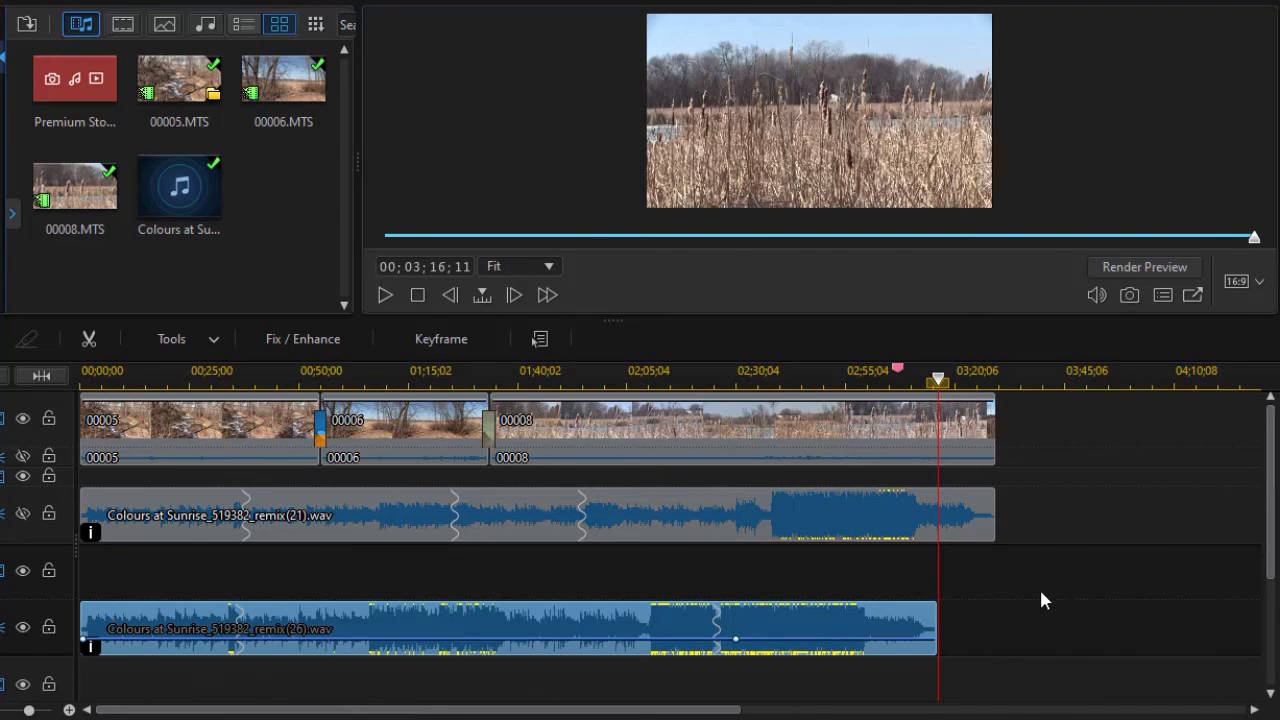
mouse_move(1030, 610)
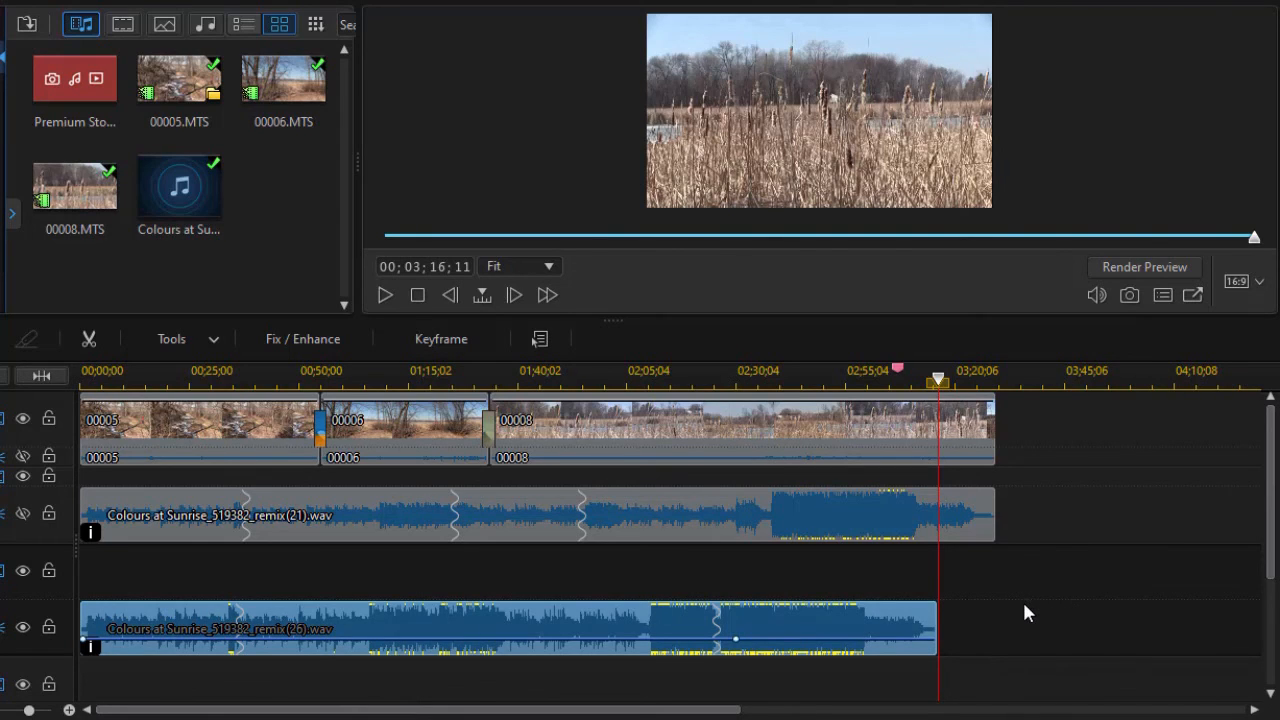